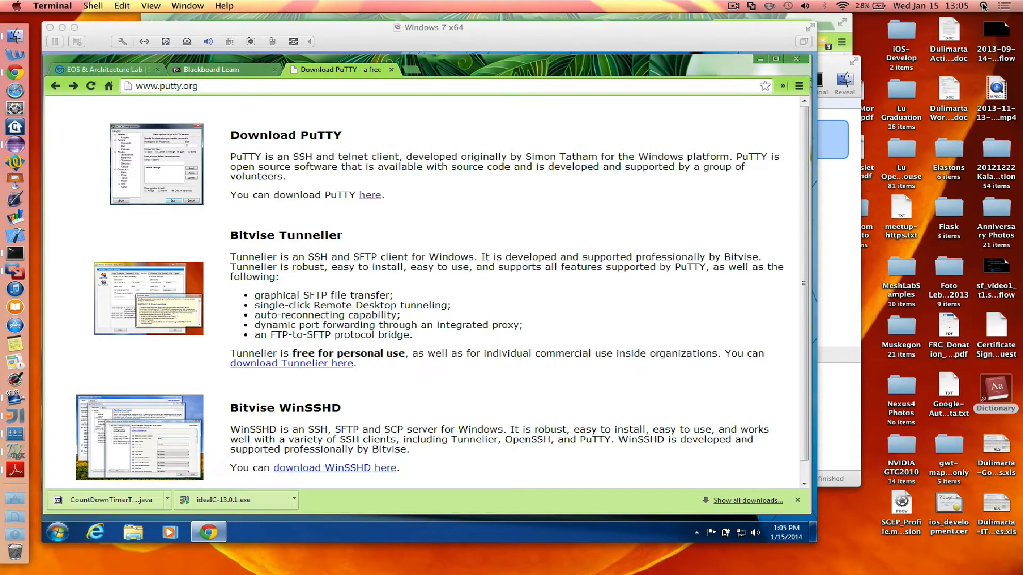
# Start a new shell and enter ssh -l <username> eos12.cis.gvsu.edu at the prompt.
pyautogui.click(982, 6)
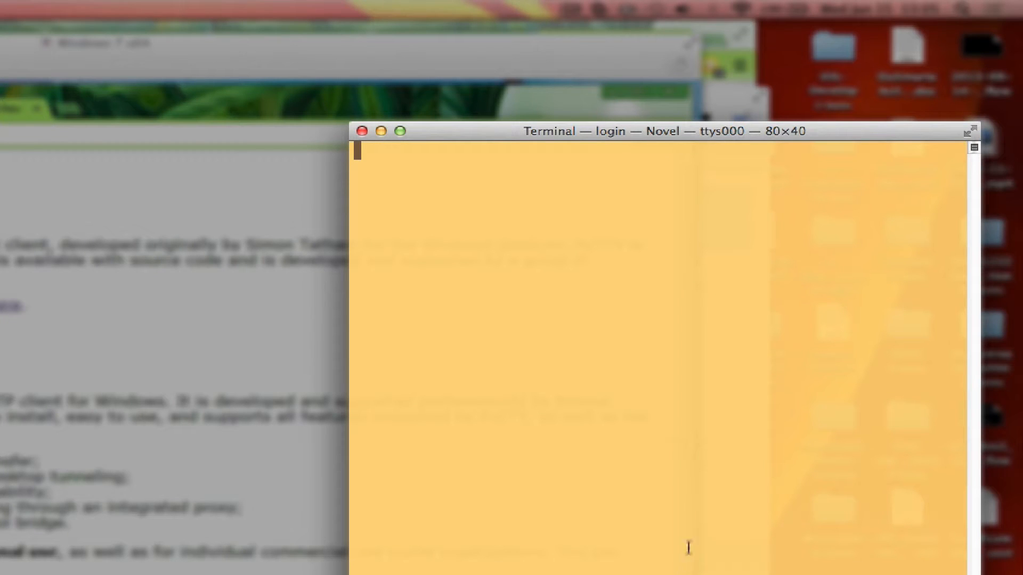
pyautogui.moveTo(697, 526)
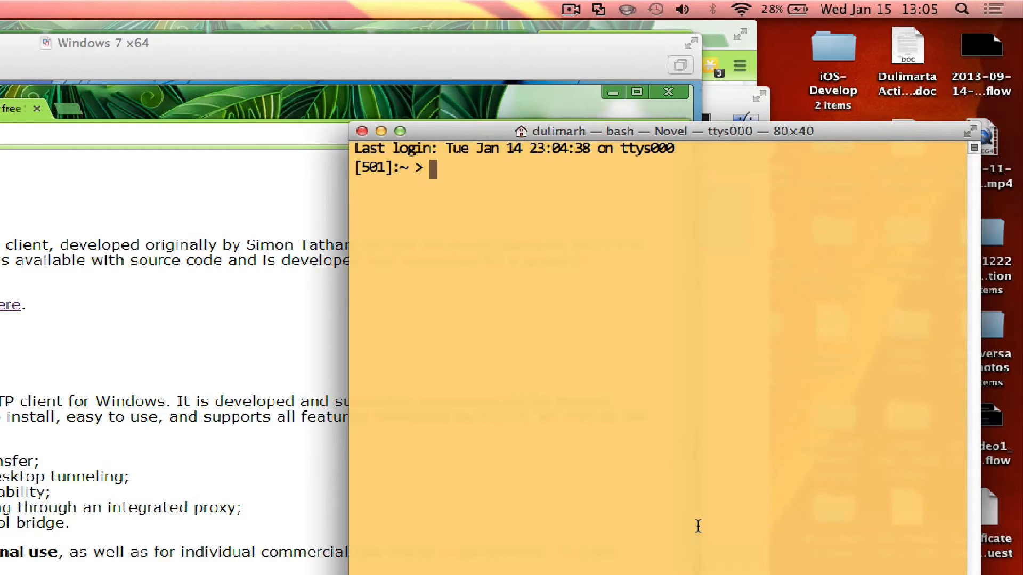
pyautogui.write('ssh')
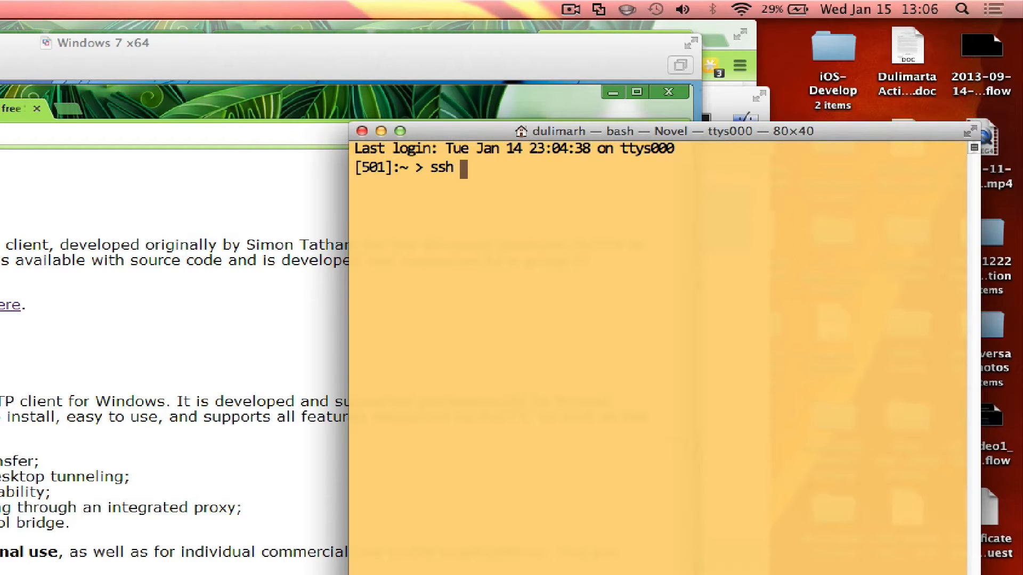
pyautogui.write('-')
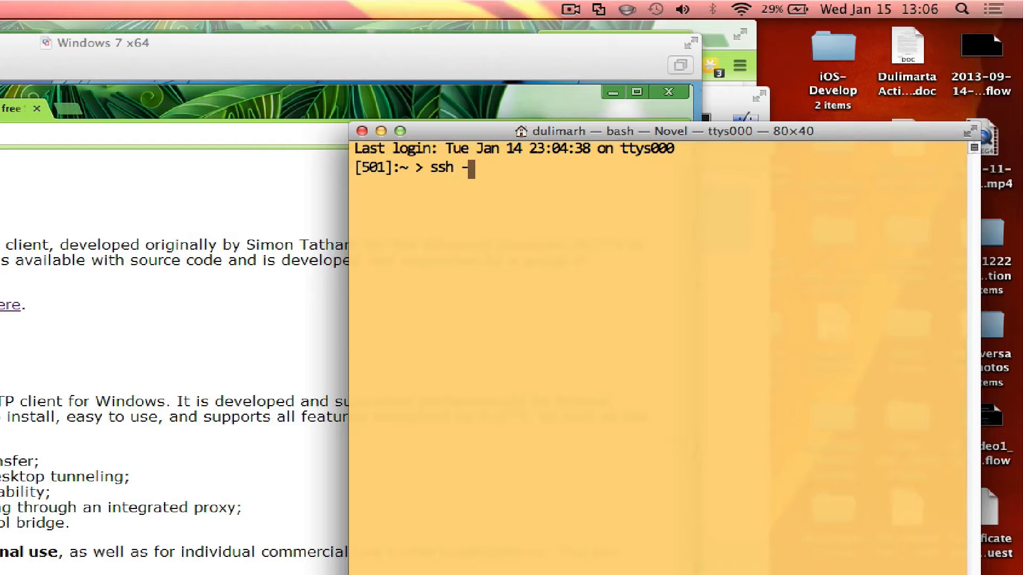
pyautogui.write('l')
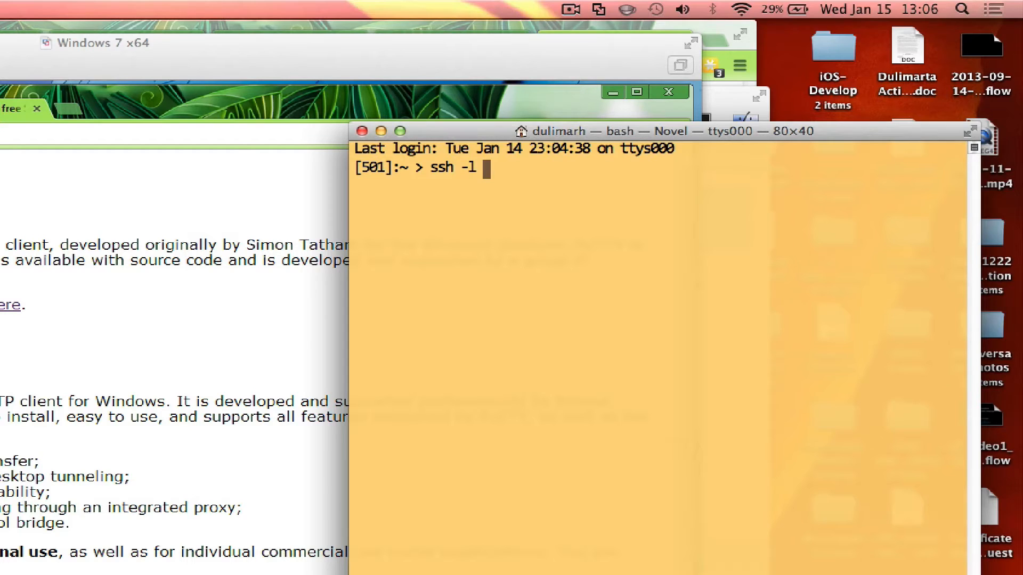
pyautogui.write('dulimarh')
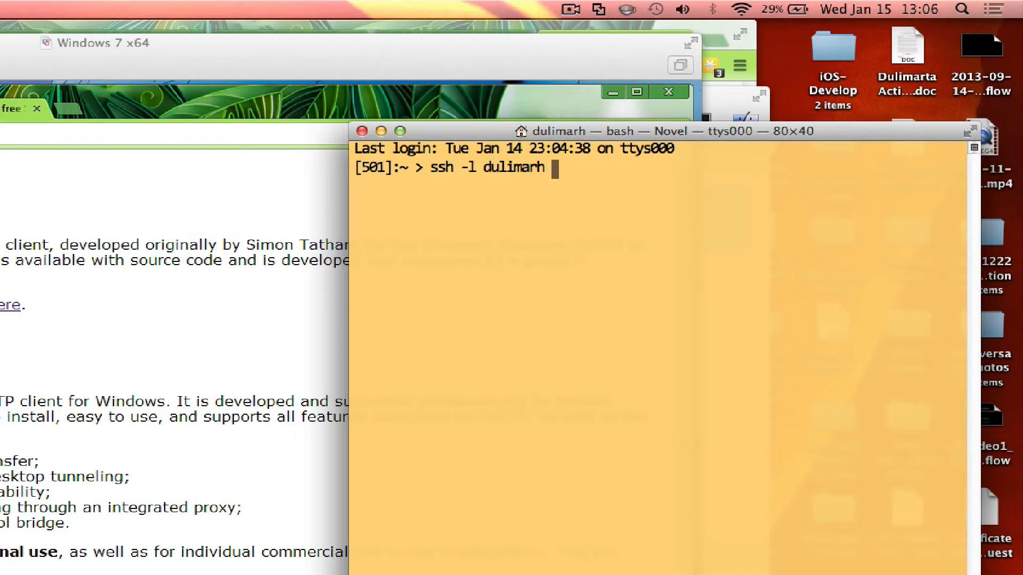
pyautogui.write('eos')
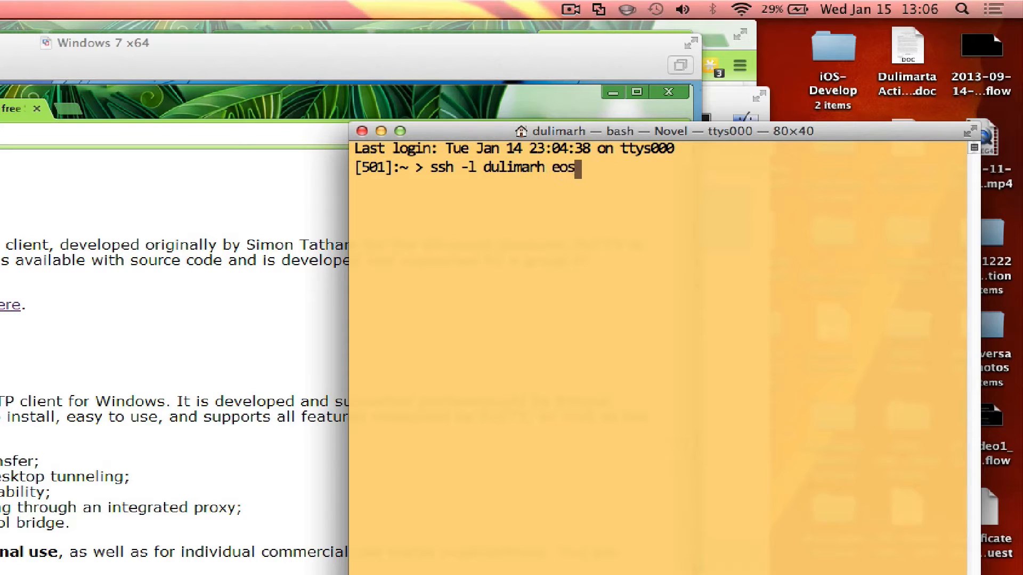
pyautogui.write('15')
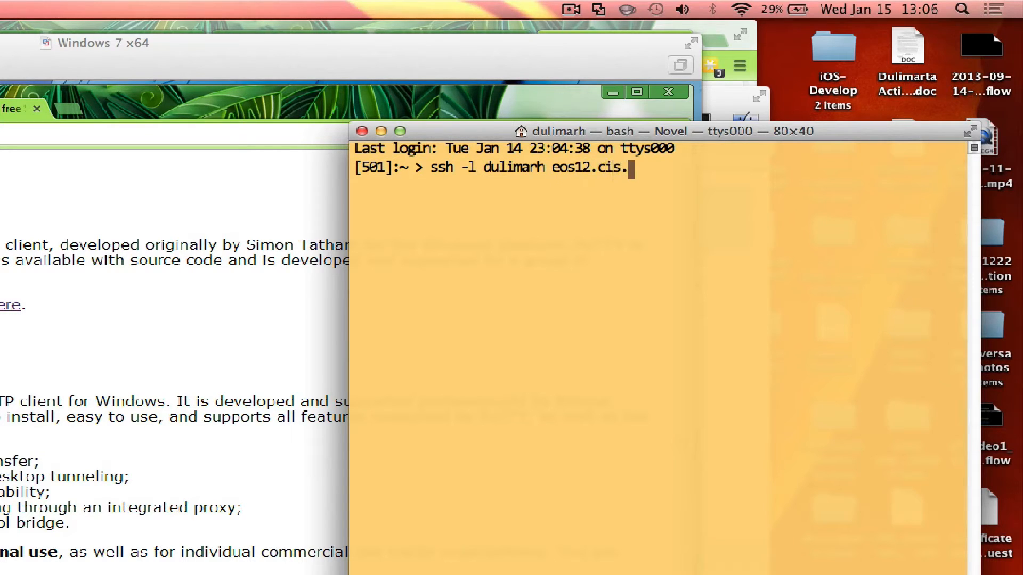
pyautogui.write('gv')
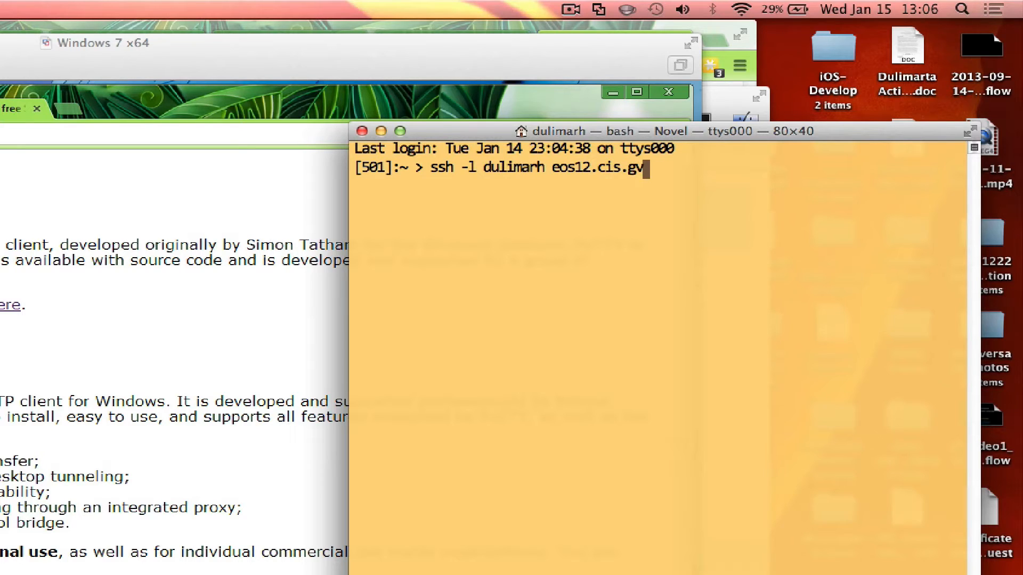
# Complete the gvsu.edu hostname and log in to eos12 with the password.
pyautogui.write('su.edu')
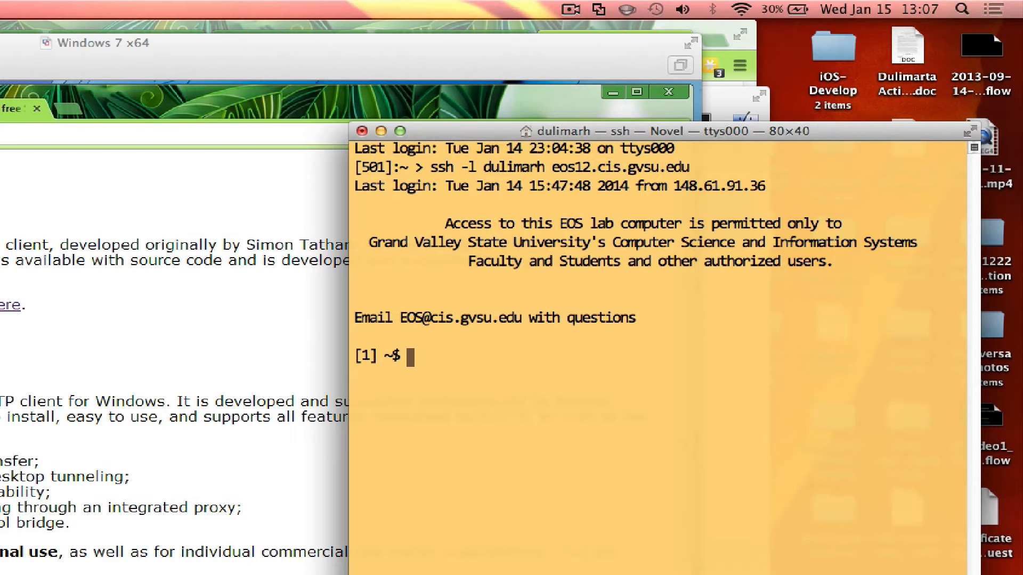
pyautogui.write('exit')
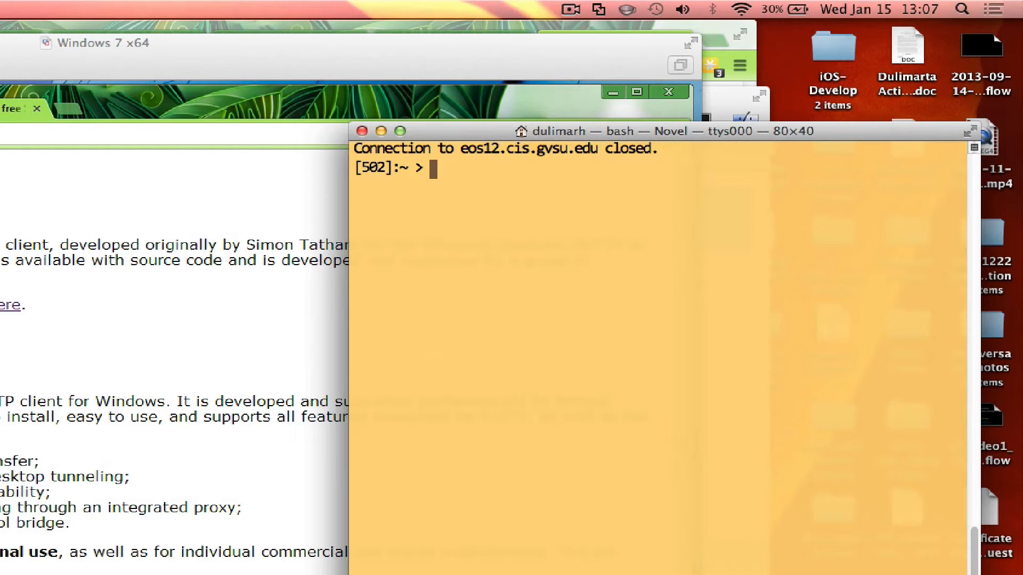
pyautogui.write('ssh -l dulimarh eos12.cis.gvsu.edu')
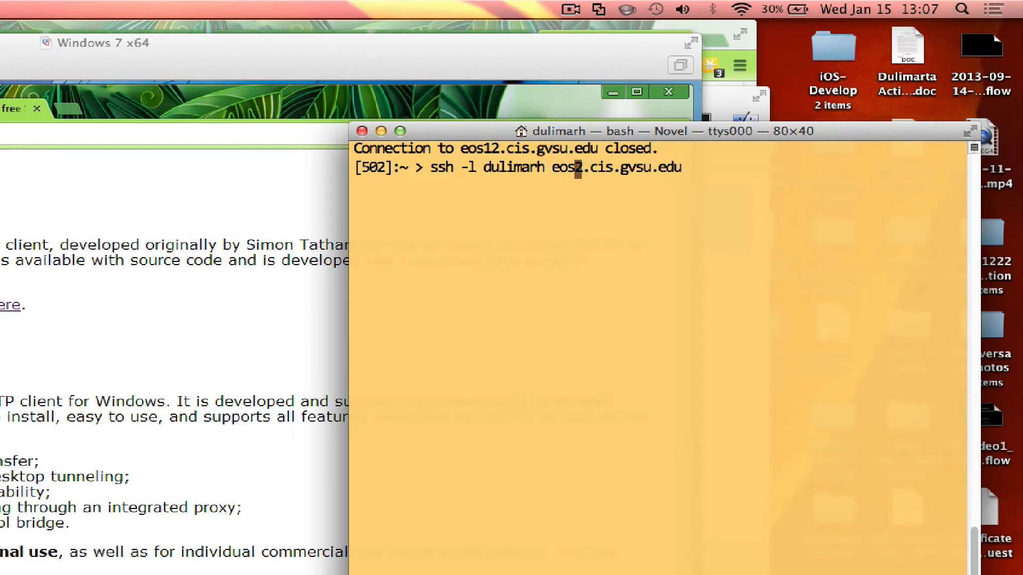
pyautogui.write('0')
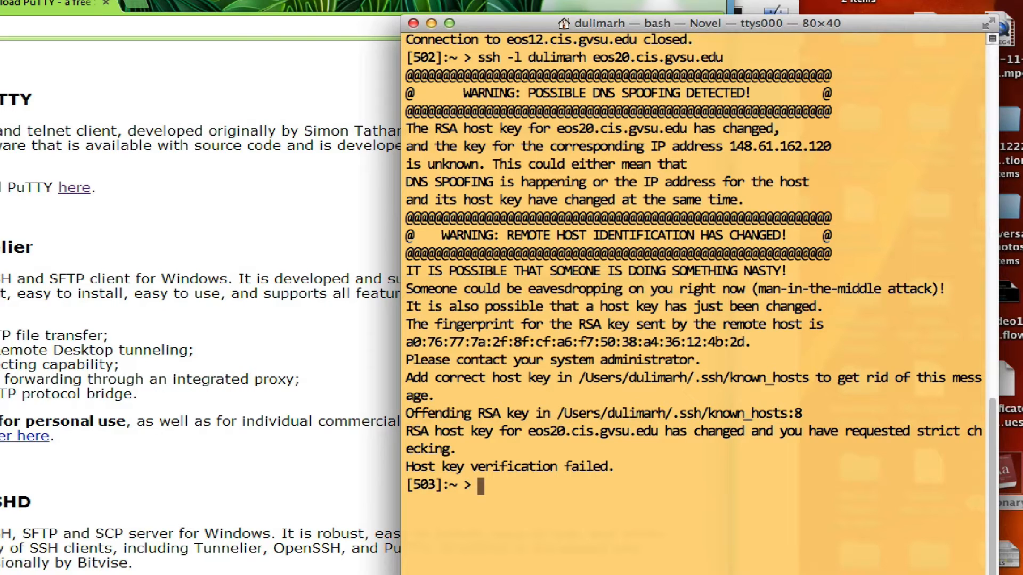
# Edit .ssh/known_hosts in vi to remove the stale eos20 key entry.
pyautogui.write('vi')
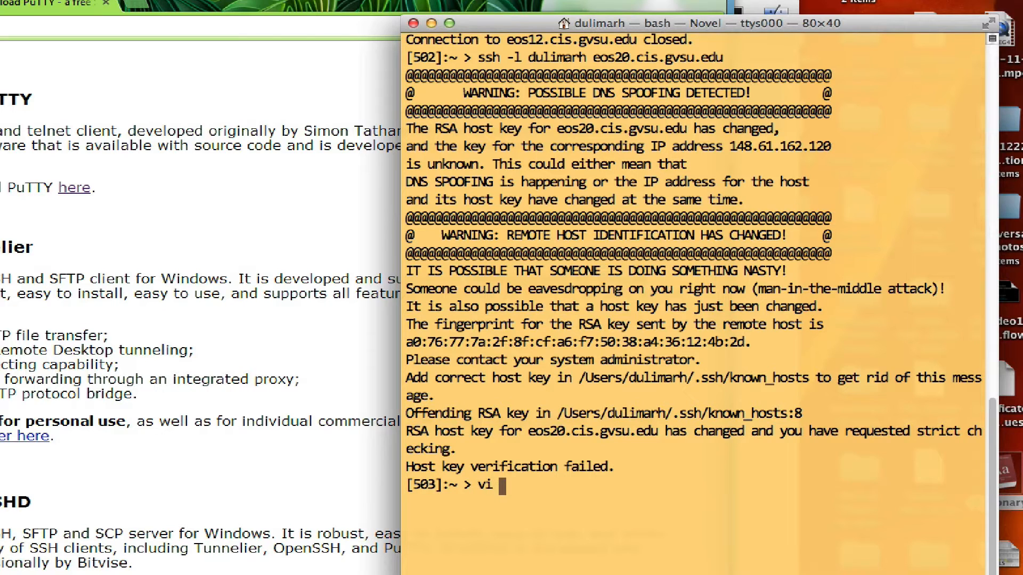
pyautogui.write('.ssh/')
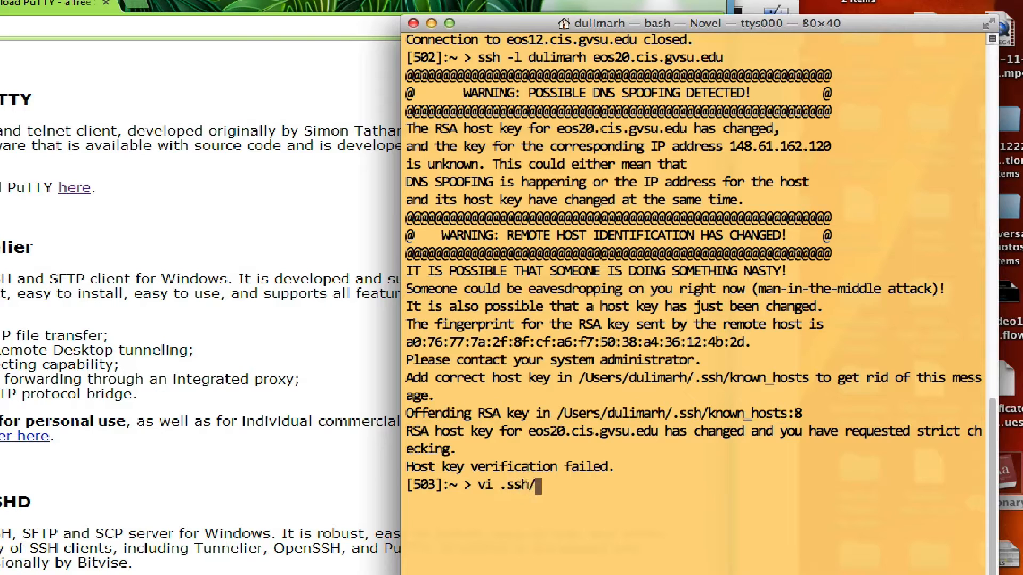
pyautogui.write('known_hosts')
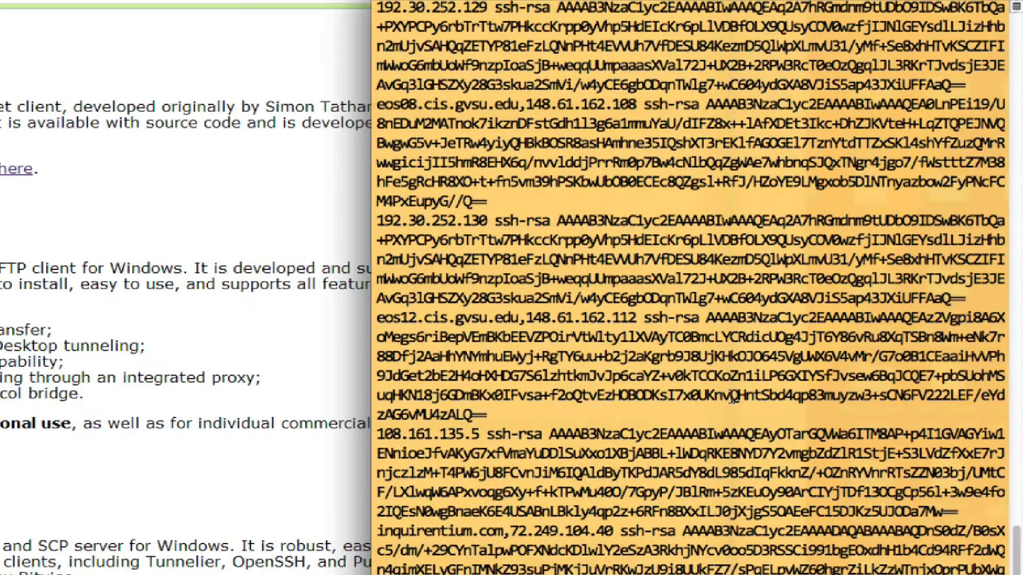
pyautogui.scroll(-3)
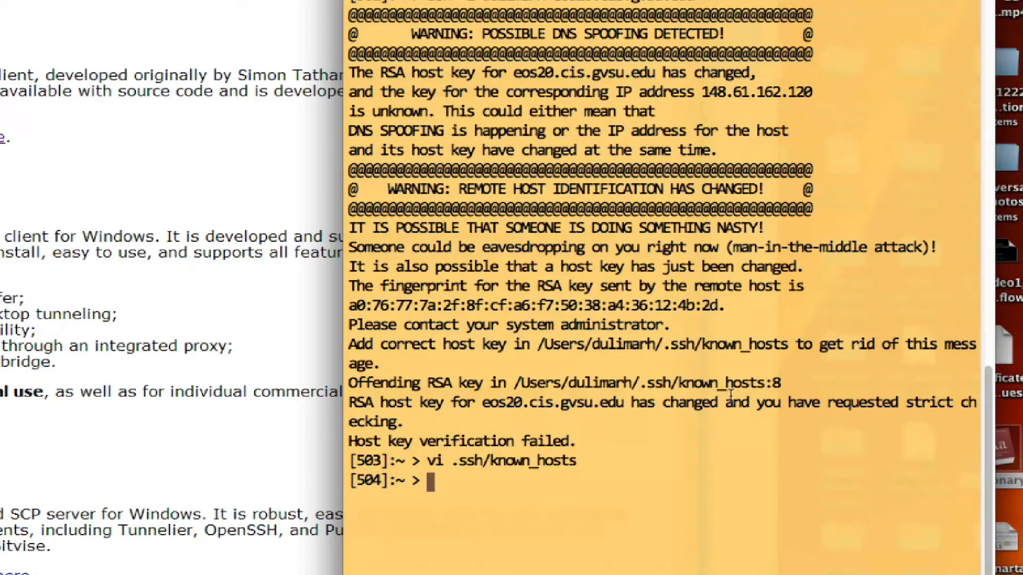
pyautogui.write('ssh -l dulimarh eos20.cis.gvsu.edu')
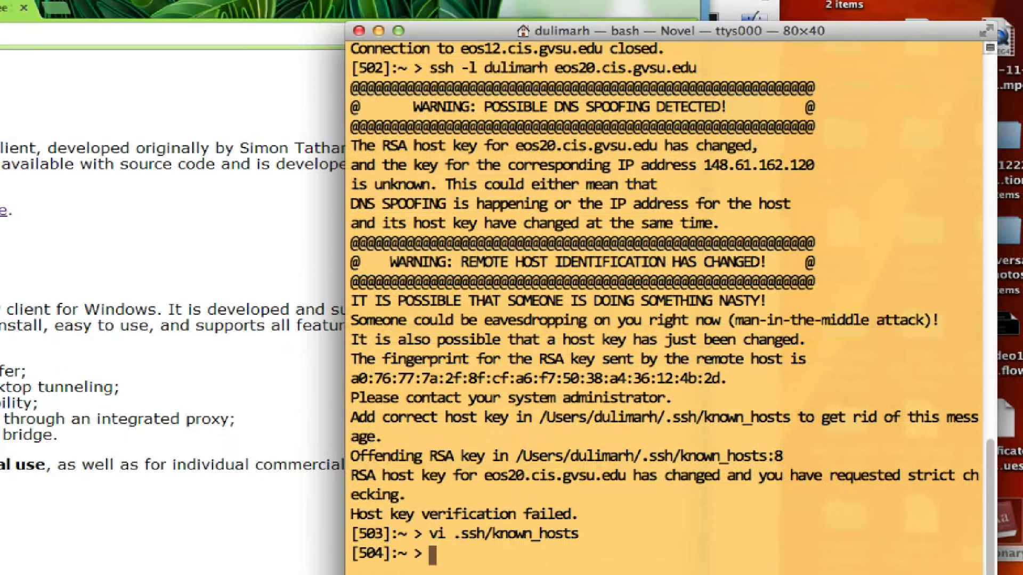
pyautogui.write('vi .ssh/known_hosts')
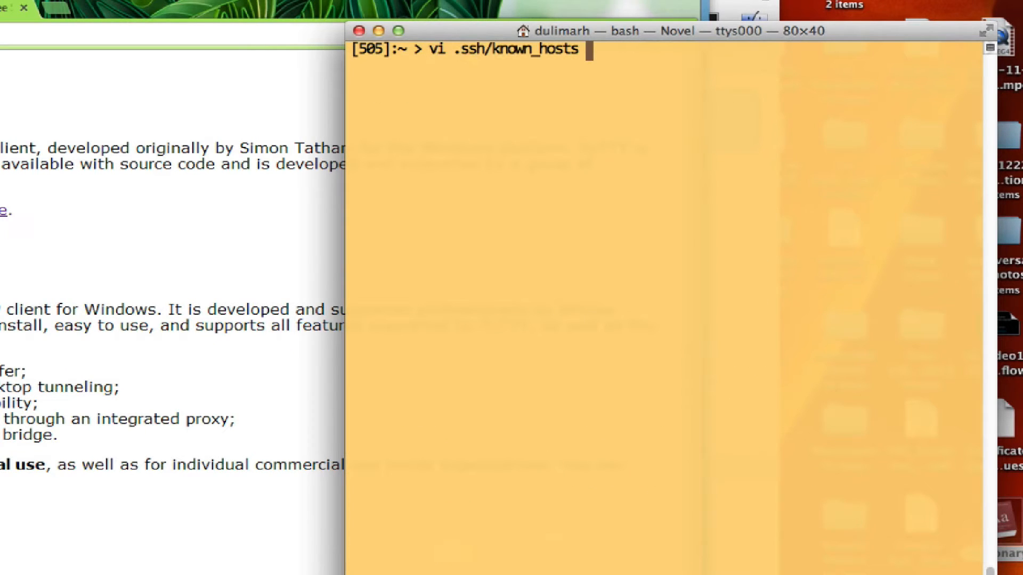
pyautogui.write('ssh -l dulimarh eos20.cis.gvsu.edu')
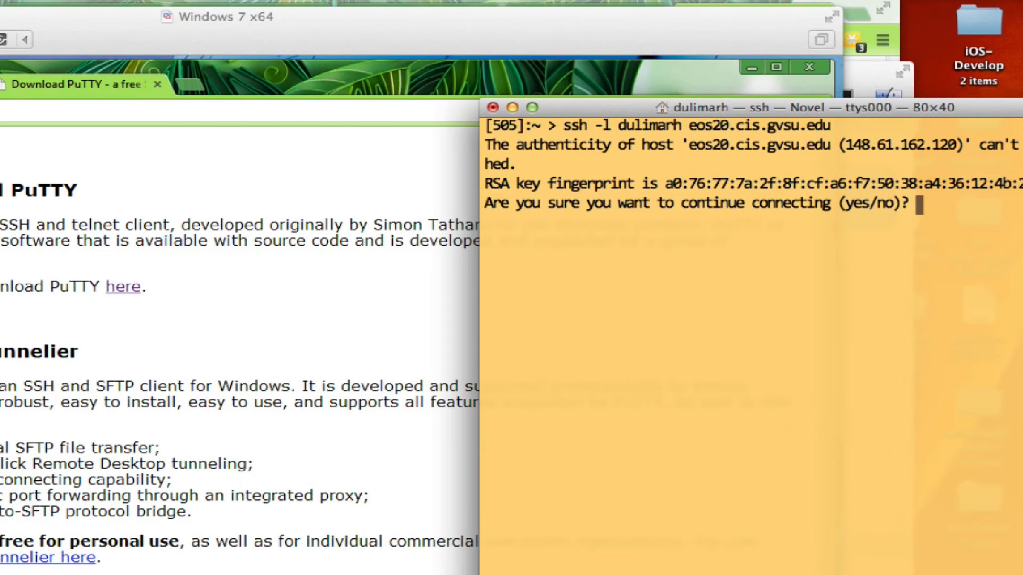
pyautogui.moveTo(878, 381)
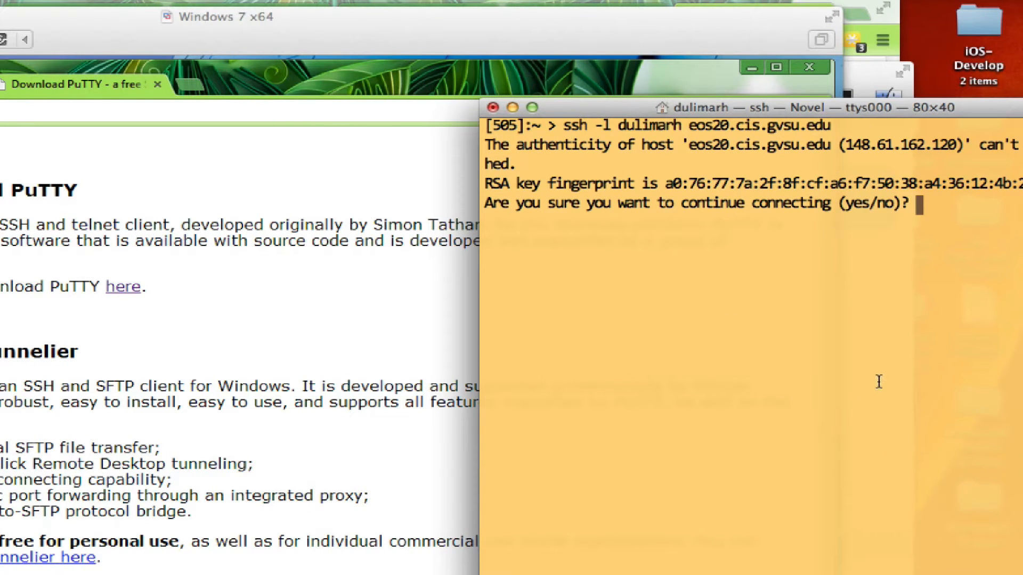
pyautogui.moveTo(441, 124)
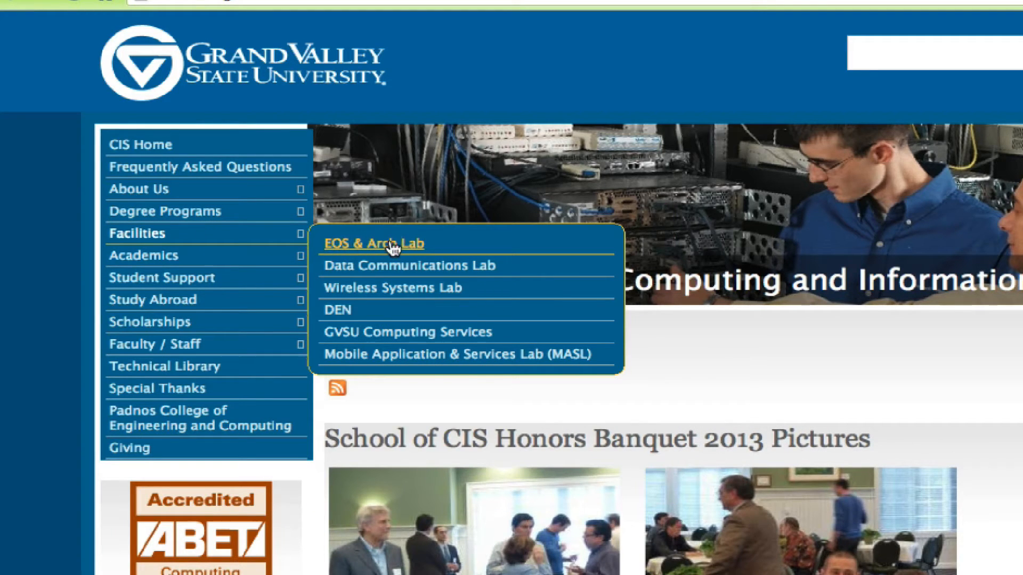
# Navigate to the SSH fingerprint table on the EOS & Architecture Lab page.
pyautogui.scroll(-3)
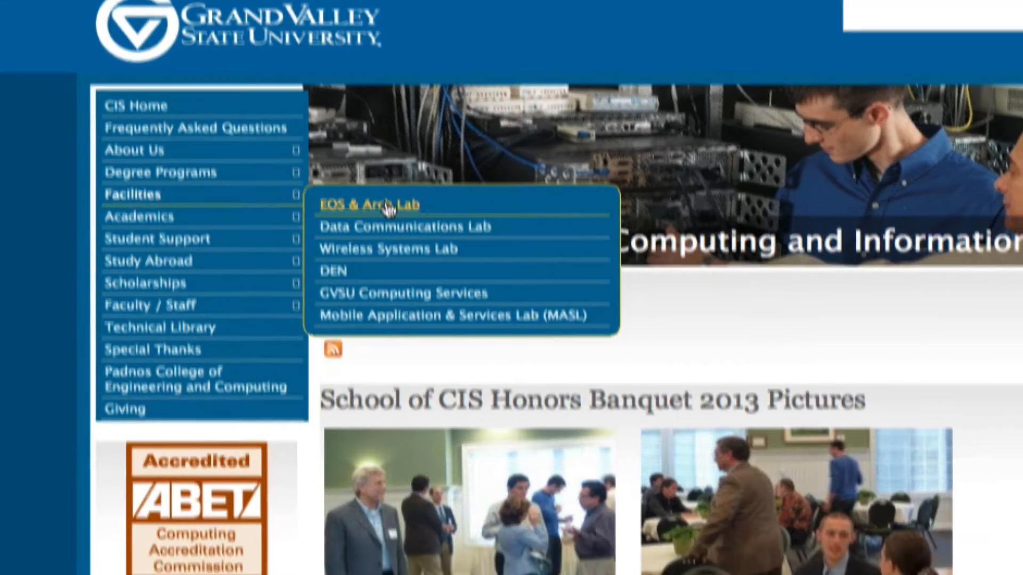
pyautogui.click(369, 205)
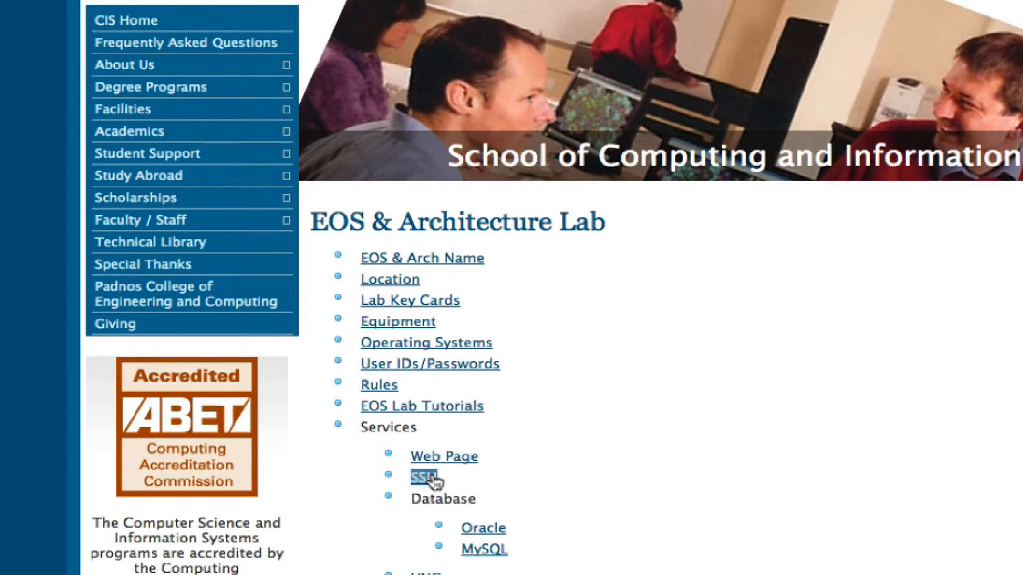
pyautogui.click(421, 475)
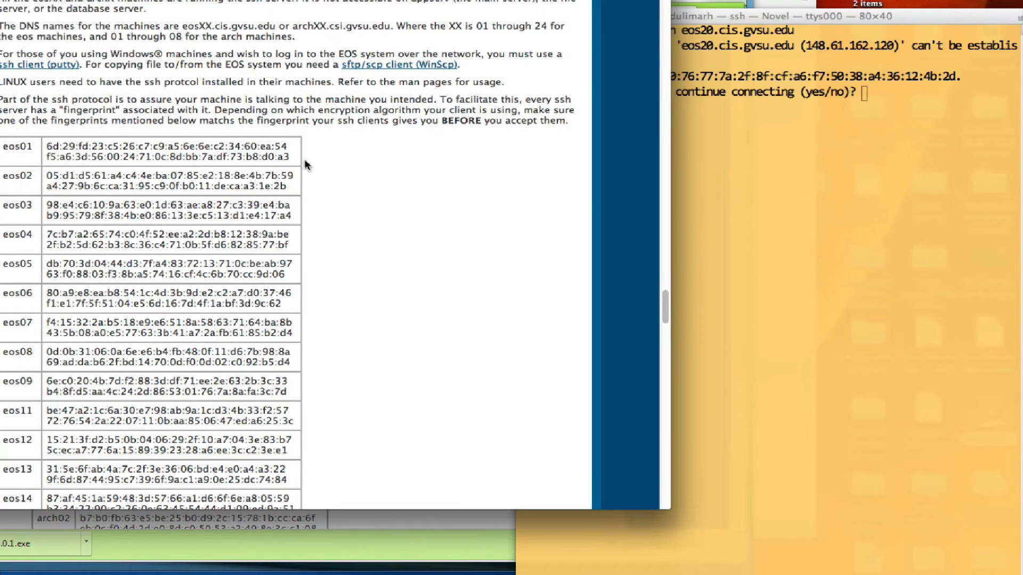
# Scroll the fingerprint table to the eos20 row to compare with Terminal's RSA fingerprint.
pyautogui.scroll(-3)
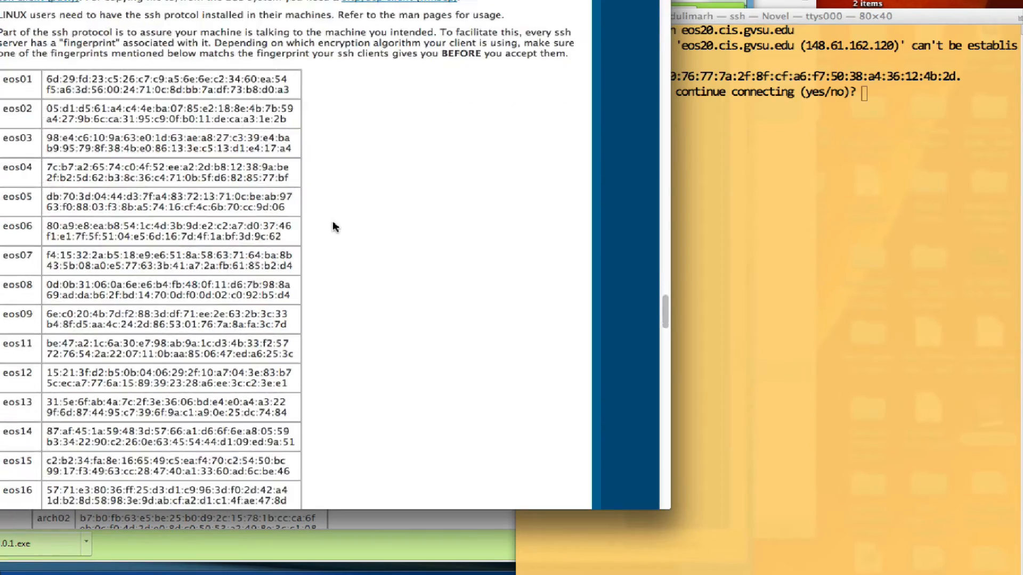
pyautogui.scroll(-3)
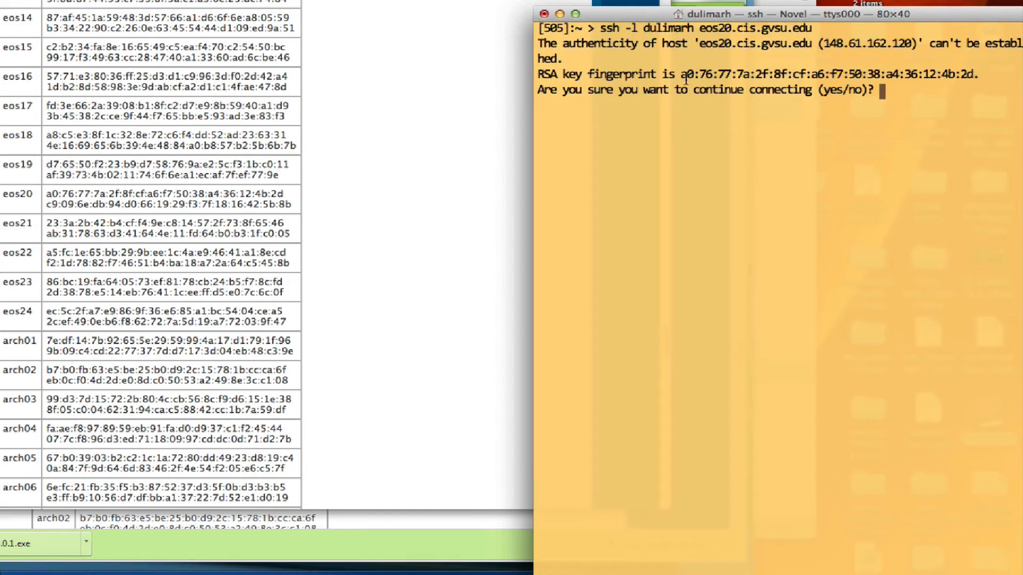
pyautogui.moveTo(35, 351)
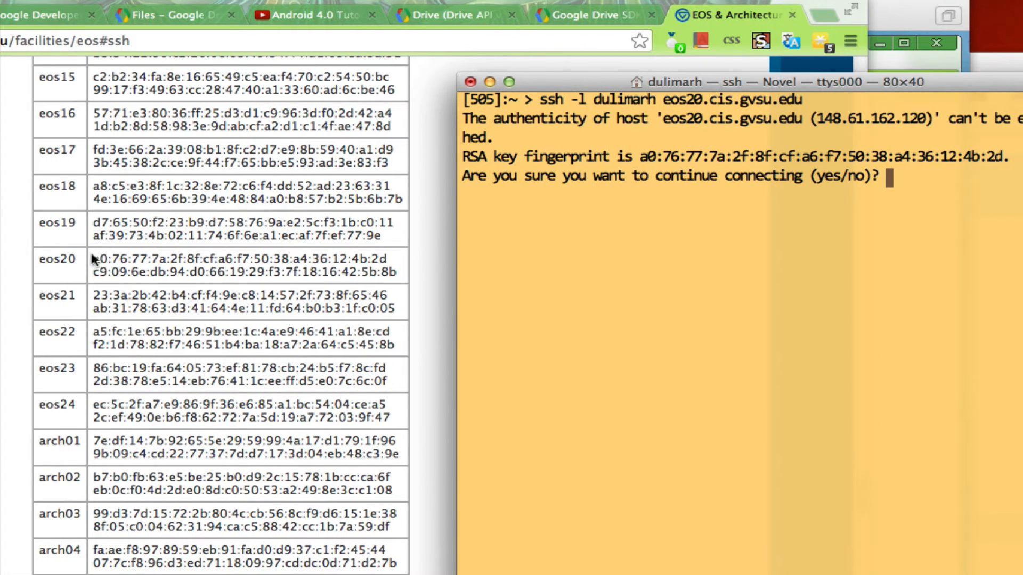
pyautogui.moveTo(287, 280)
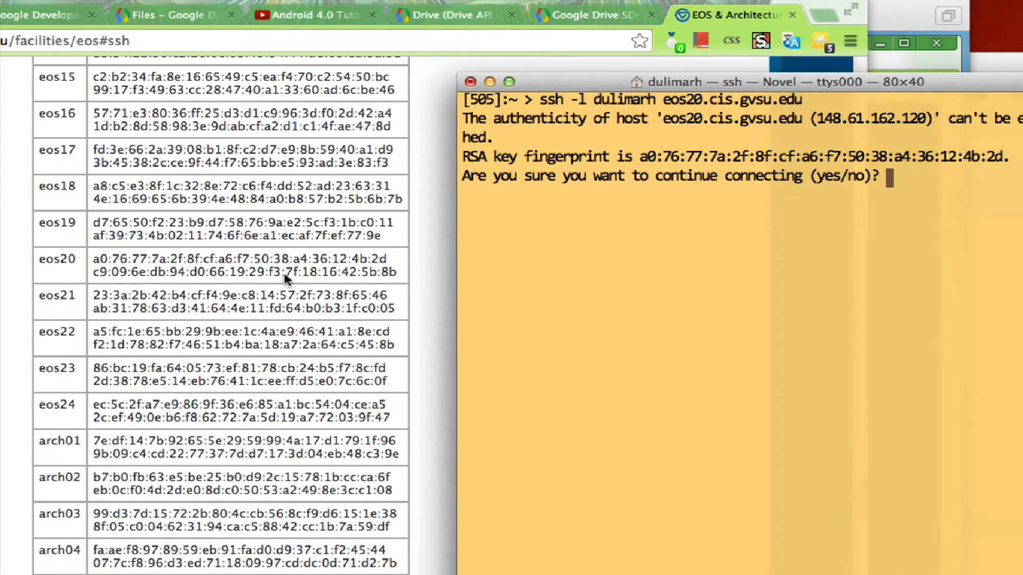
pyautogui.moveTo(319, 259)
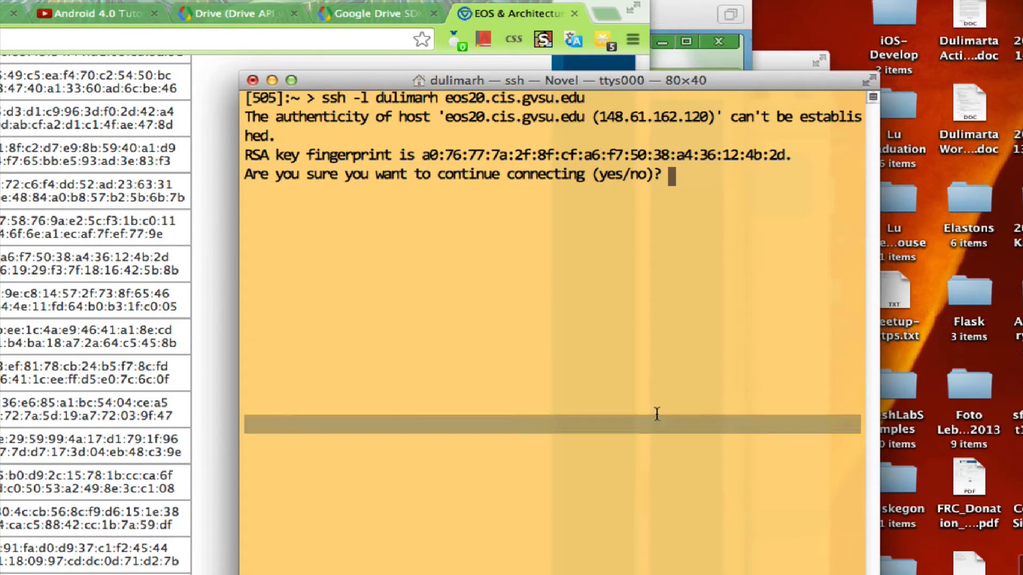
# Answer yes to trust eos20's key, then reconnect with ssh -l dulimarh eos20.cis.gvsu.edu.
pyautogui.write('yes')
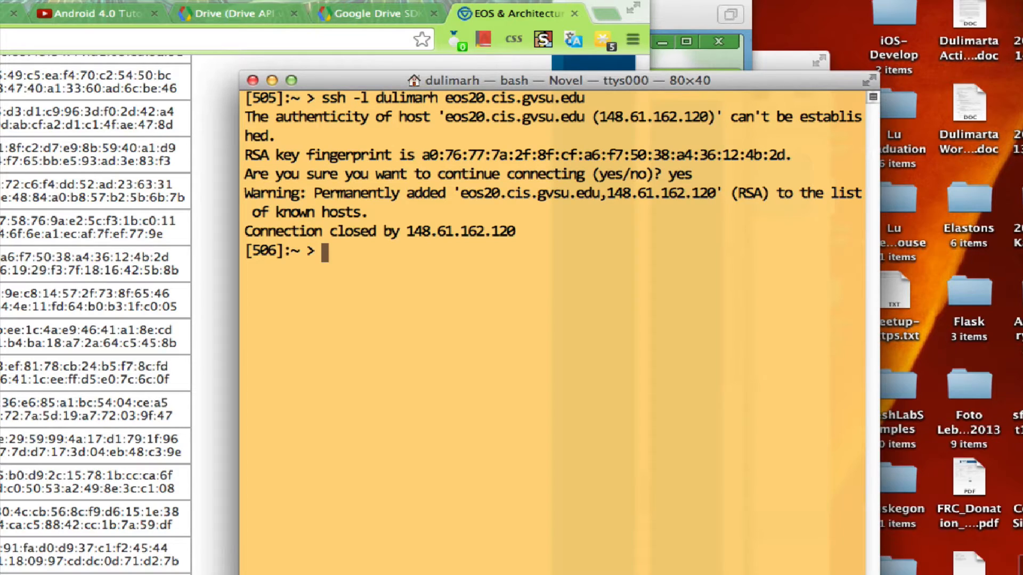
pyautogui.moveTo(96, 277)
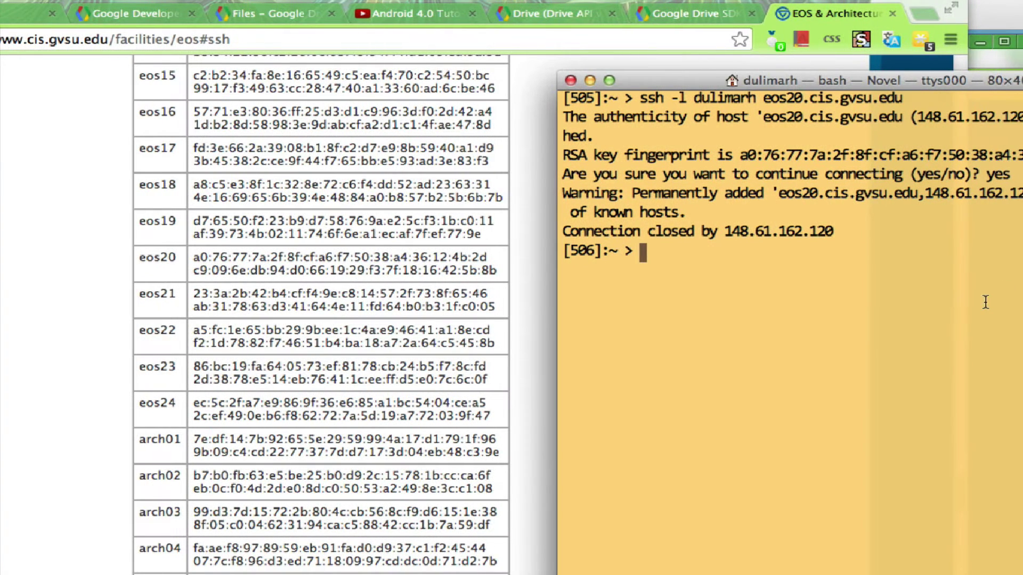
pyautogui.write('ssh -l dulimarh eos20.cis.gvsu.edu')
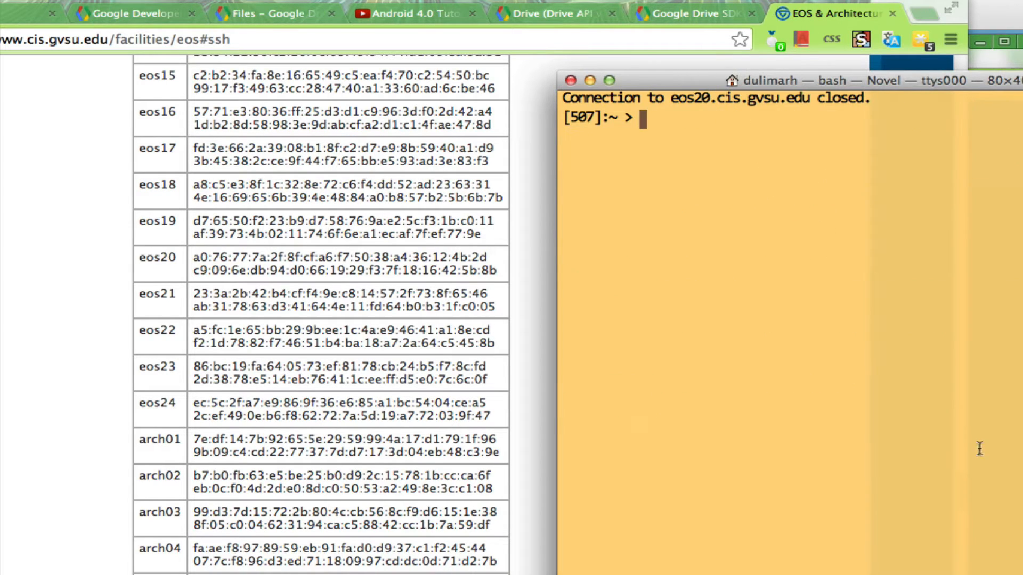
# Exit the eos20 session and follow putty.org's 'here' link to the PuTTY download page.
pyautogui.write('exi')
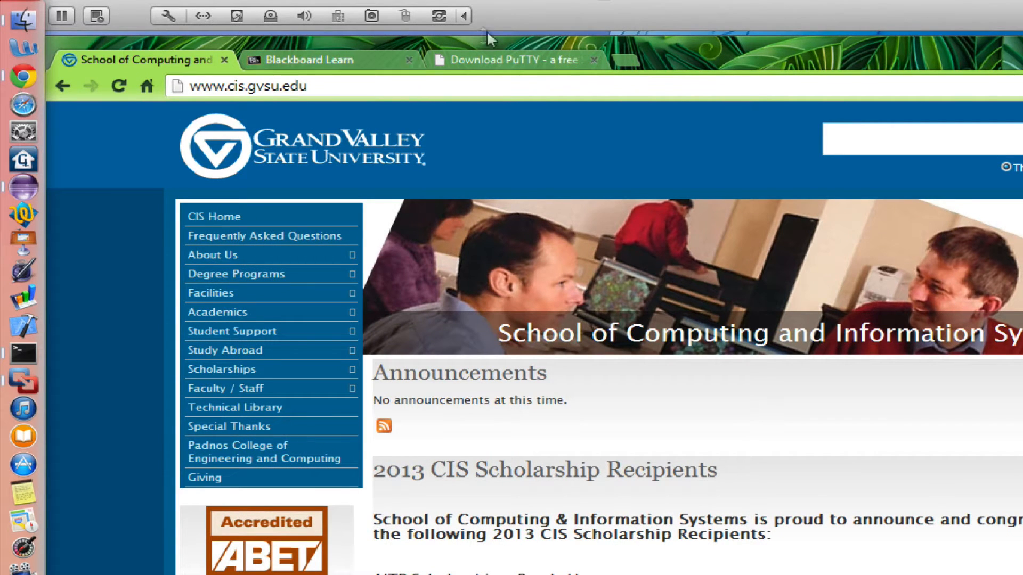
pyautogui.click(506, 59)
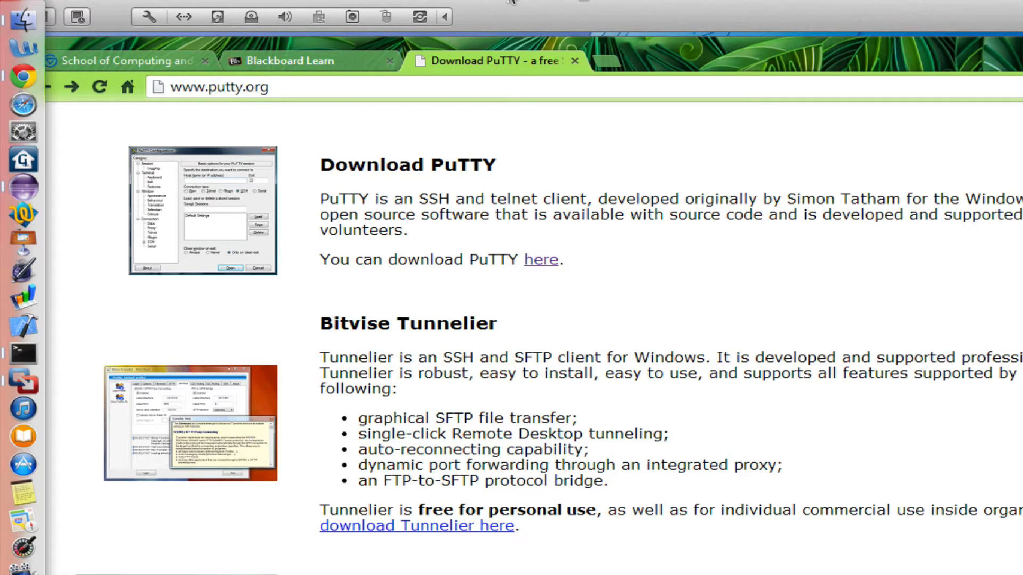
pyautogui.moveTo(519, 199)
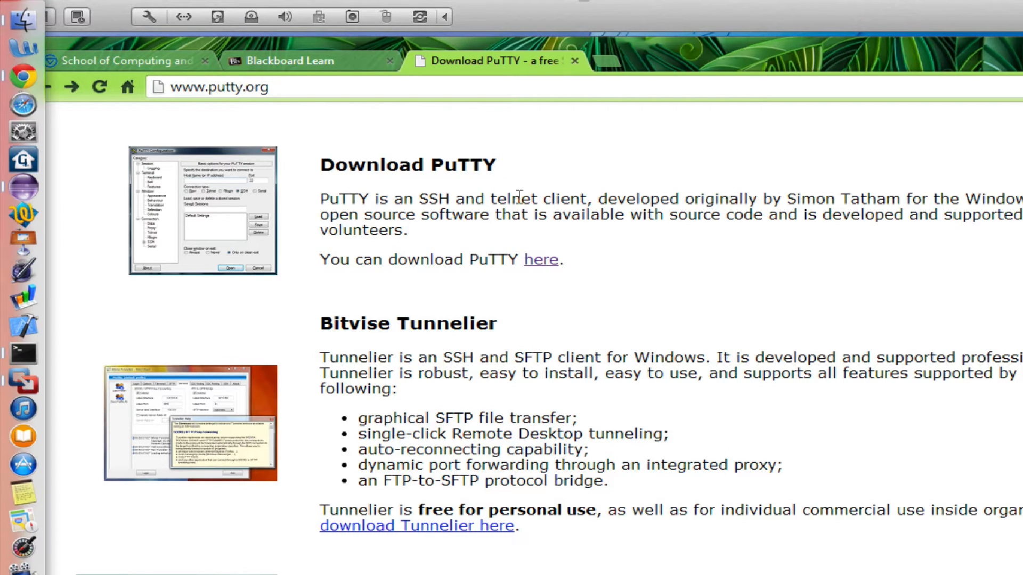
pyautogui.moveTo(542, 267)
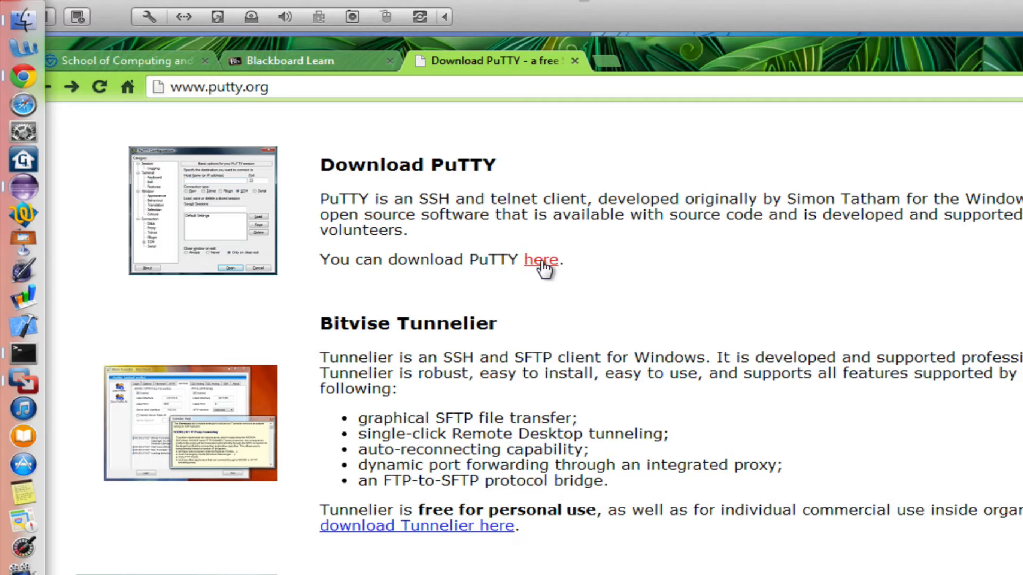
pyautogui.click(540, 260)
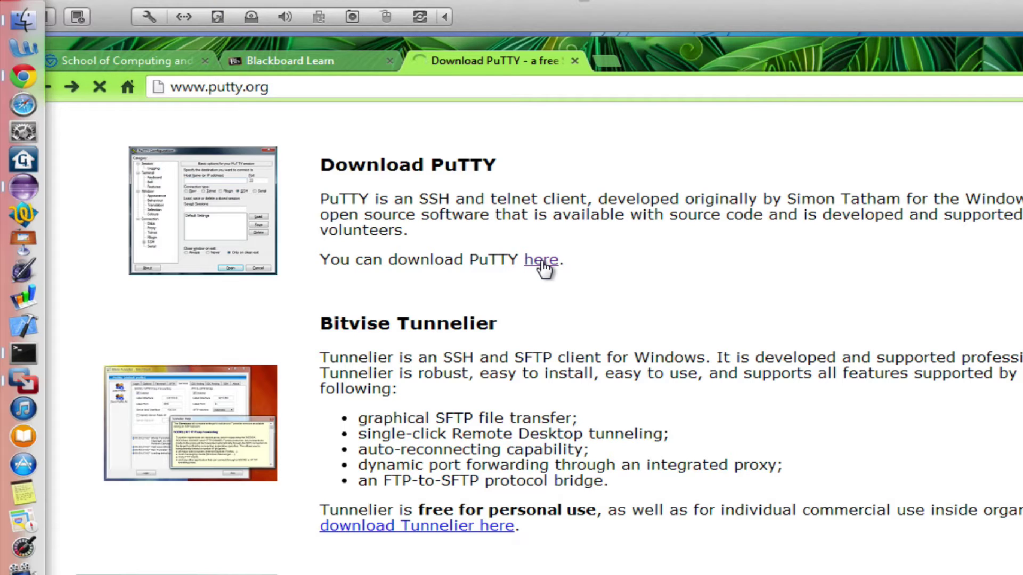
pyautogui.click(541, 258)
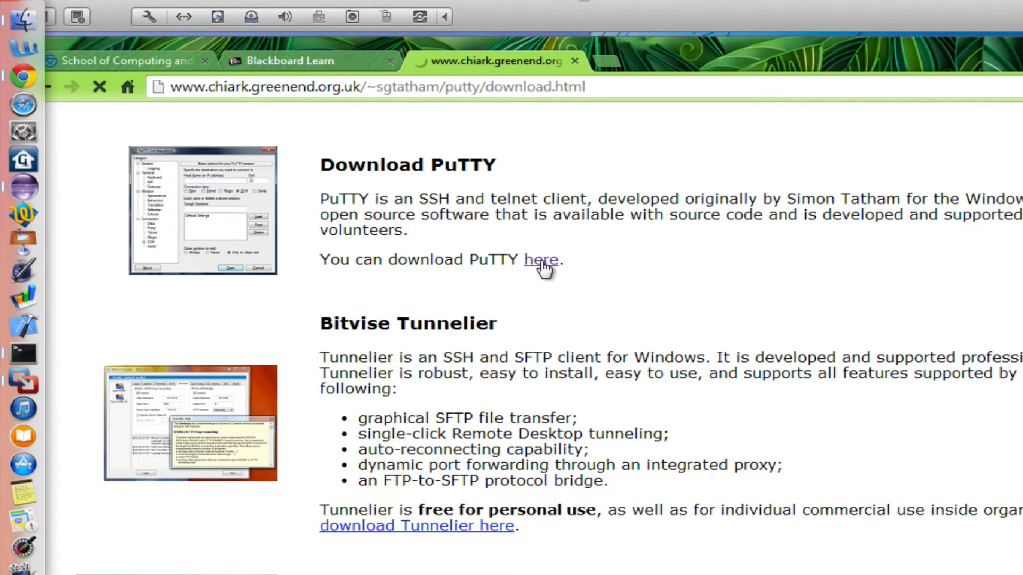
pyautogui.moveTo(548, 269)
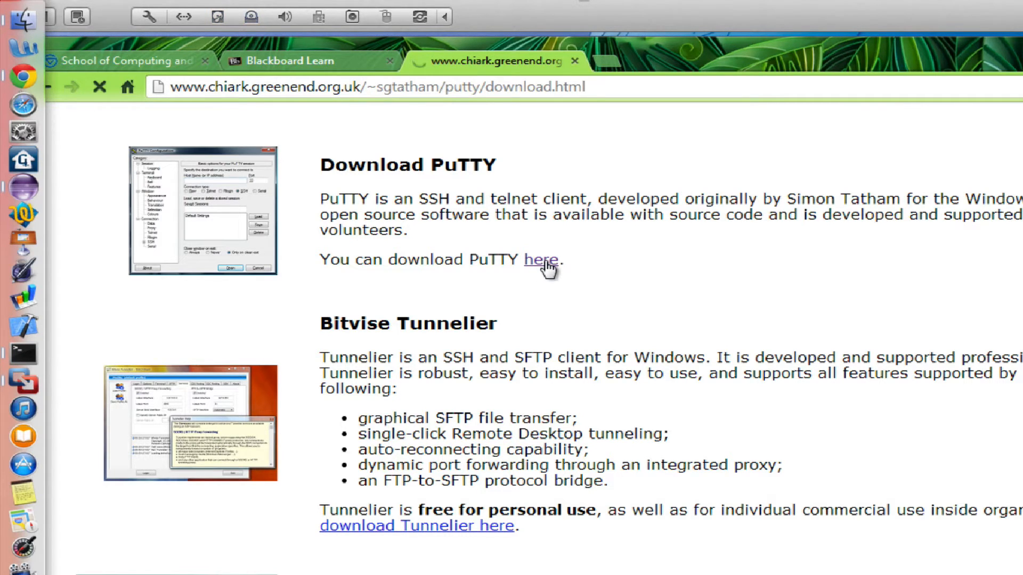
pyautogui.moveTo(493, 63)
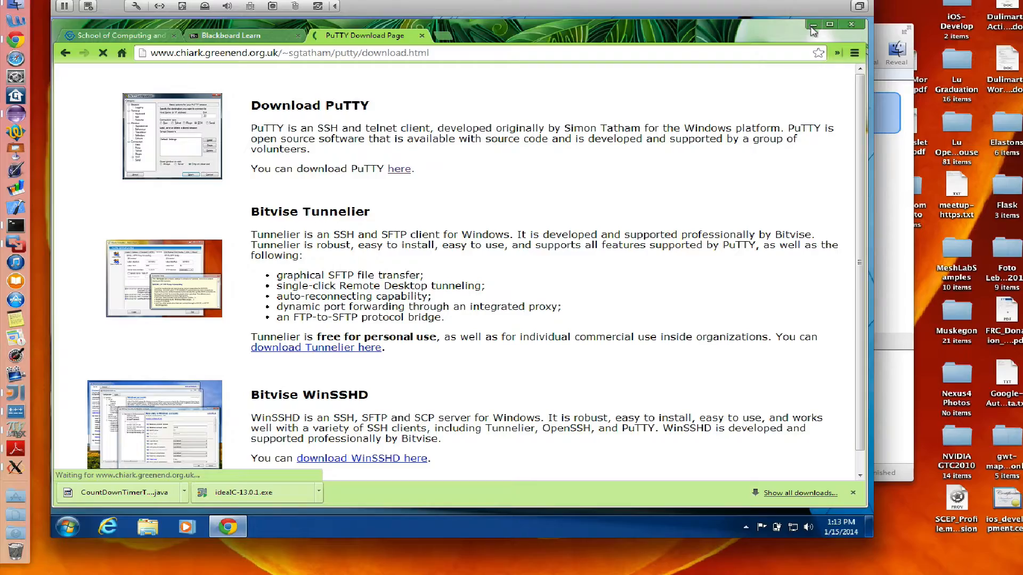
# Connect PuTTY over SSH to eos20.cis.gvsu.edu and accept its host key in the Security Alert.
pyautogui.click(811, 26)
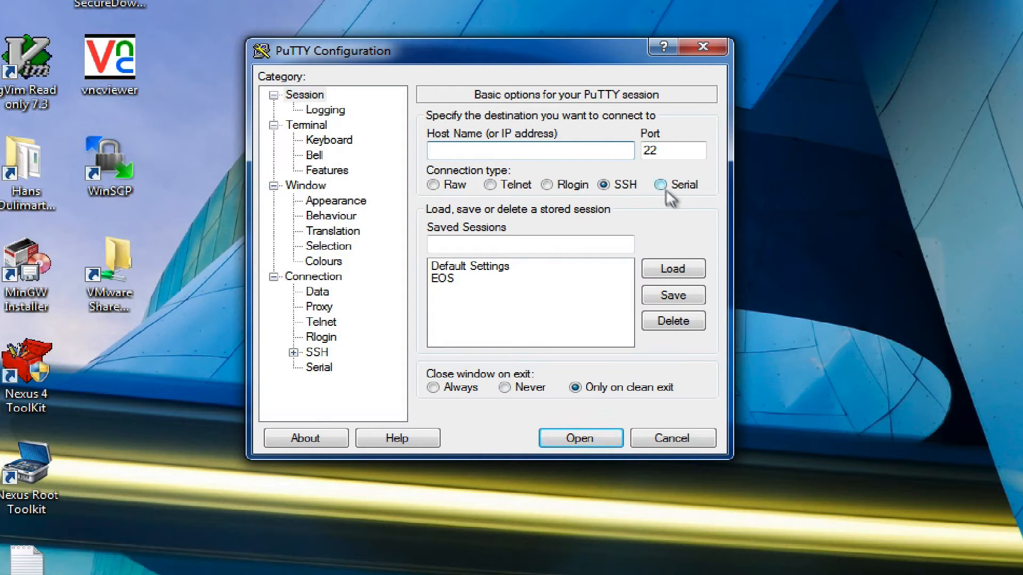
pyautogui.write('eos2')
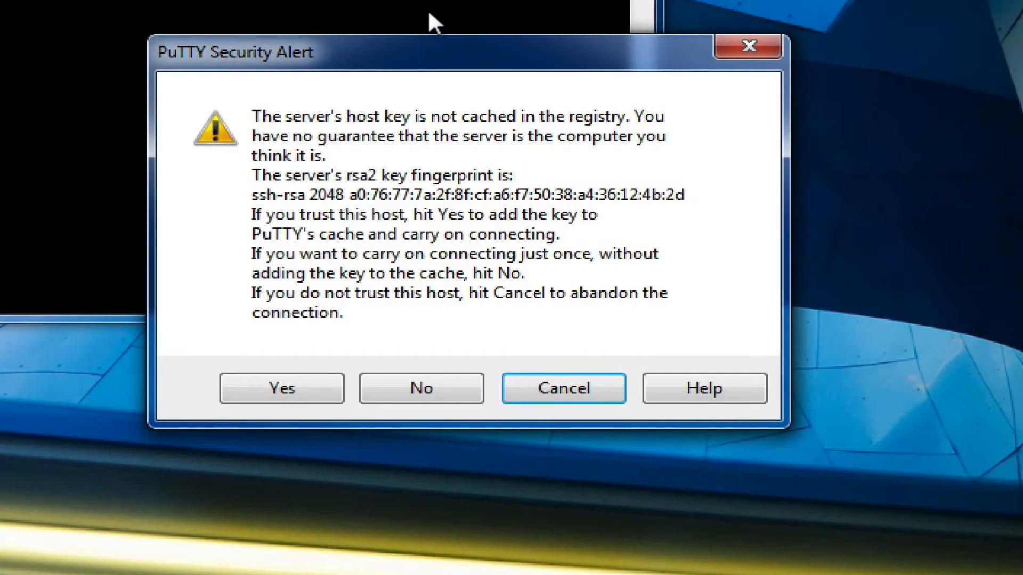
pyautogui.moveTo(405, 201)
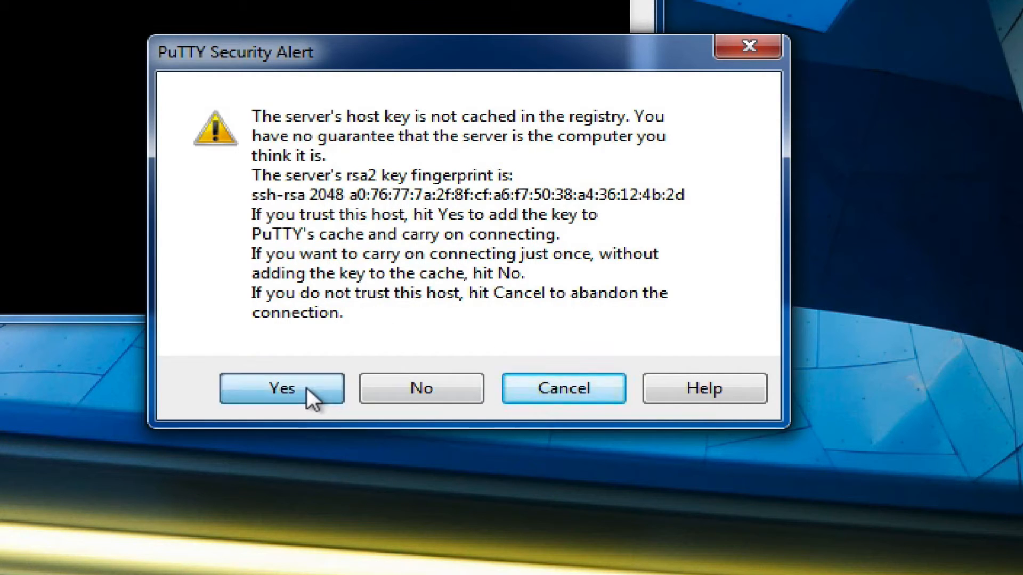
pyautogui.click(281, 388)
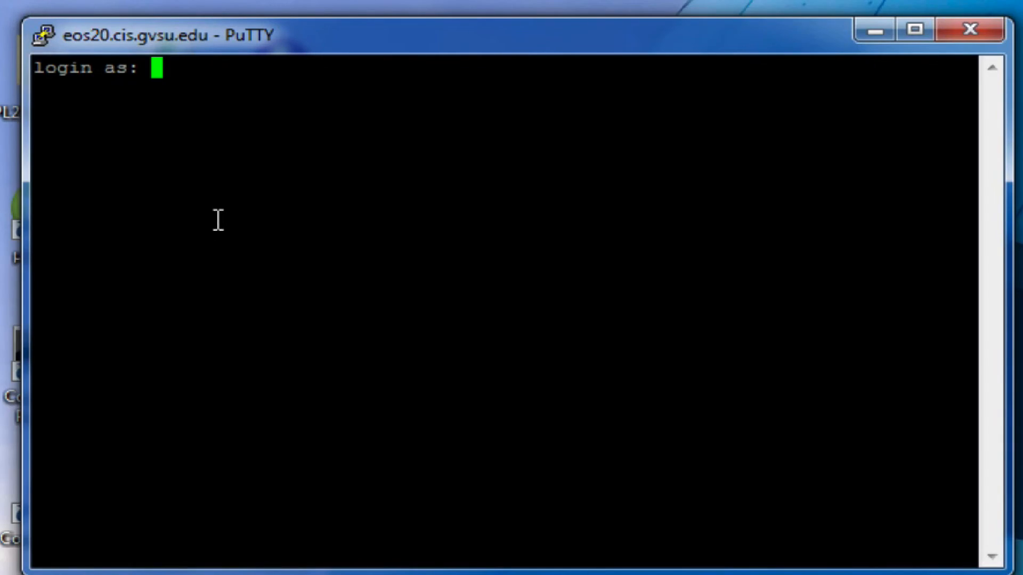
# Enter the account name 'dulimarh' at eos20's 'login as:' prompt.
pyautogui.write('dulim')
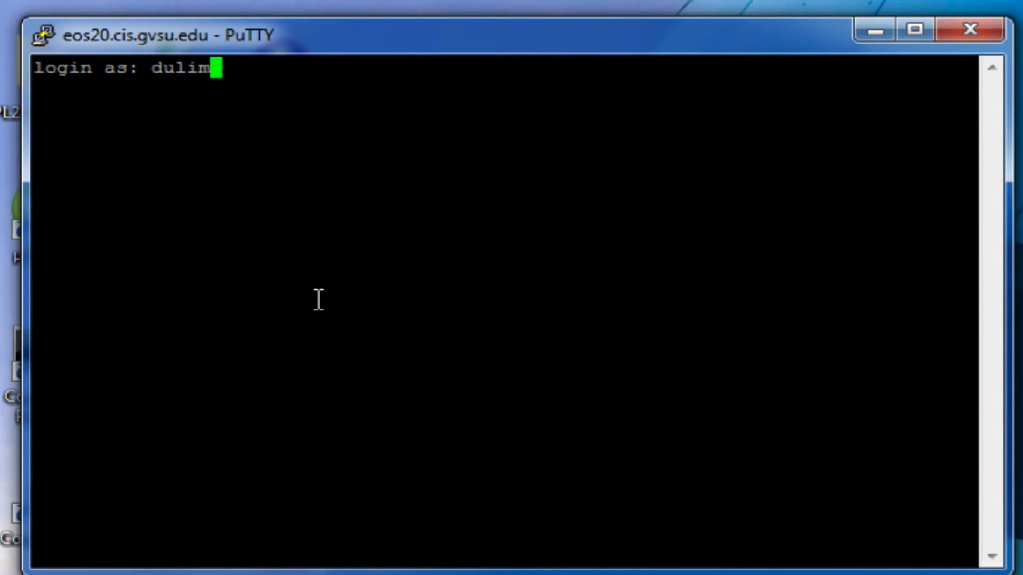
pyautogui.write('arh')
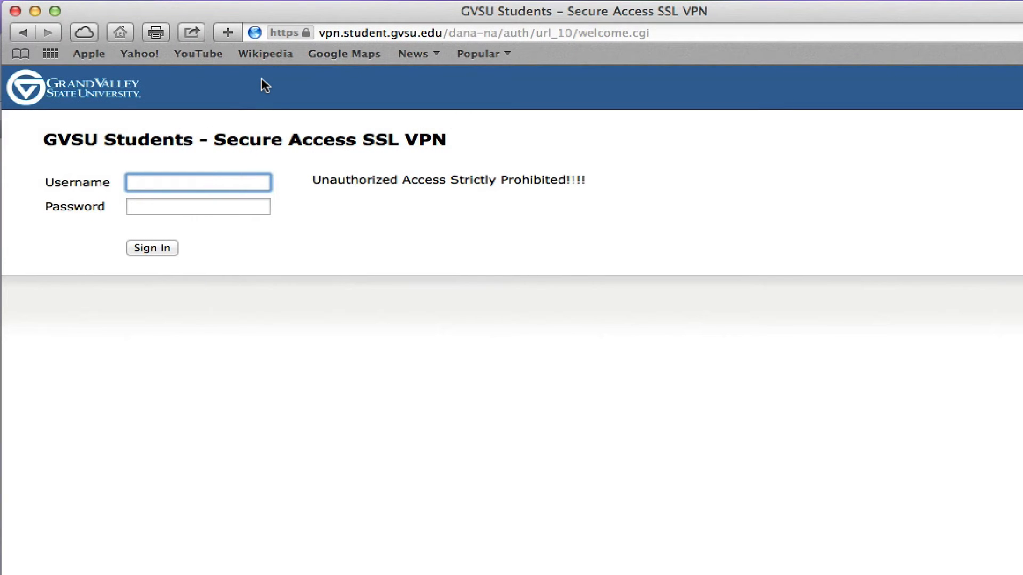
# Submit the username and password on the GVSU SSL VPN sign-in form to connect to vpn.gvsu.edu.
pyautogui.click(198, 182)
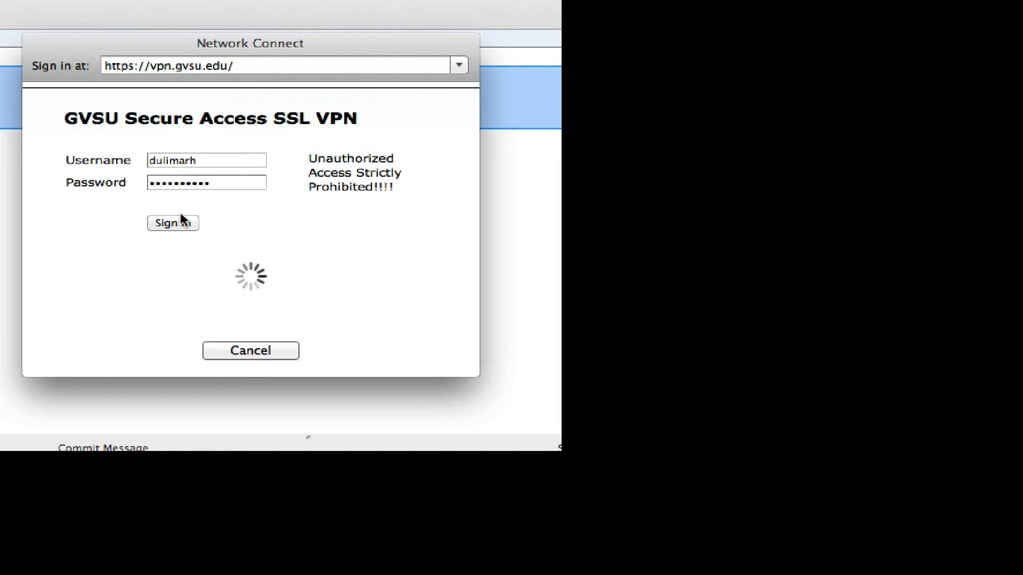
pyautogui.click(173, 222)
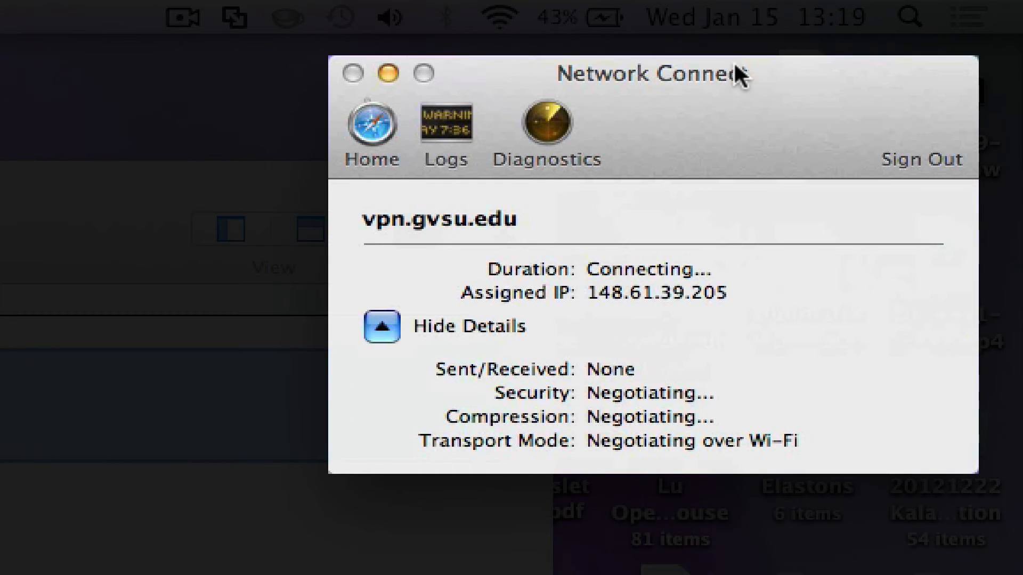
pyautogui.moveTo(648, 317)
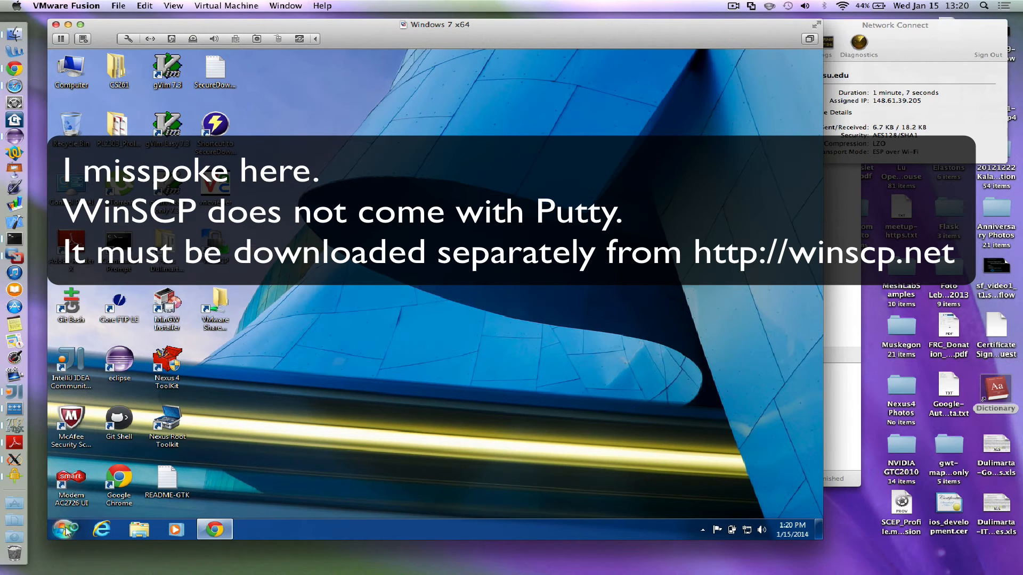
# Launch WinSCP from the Windows Start menu search so its Login dialog lists the EOS session.
pyautogui.click(64, 529)
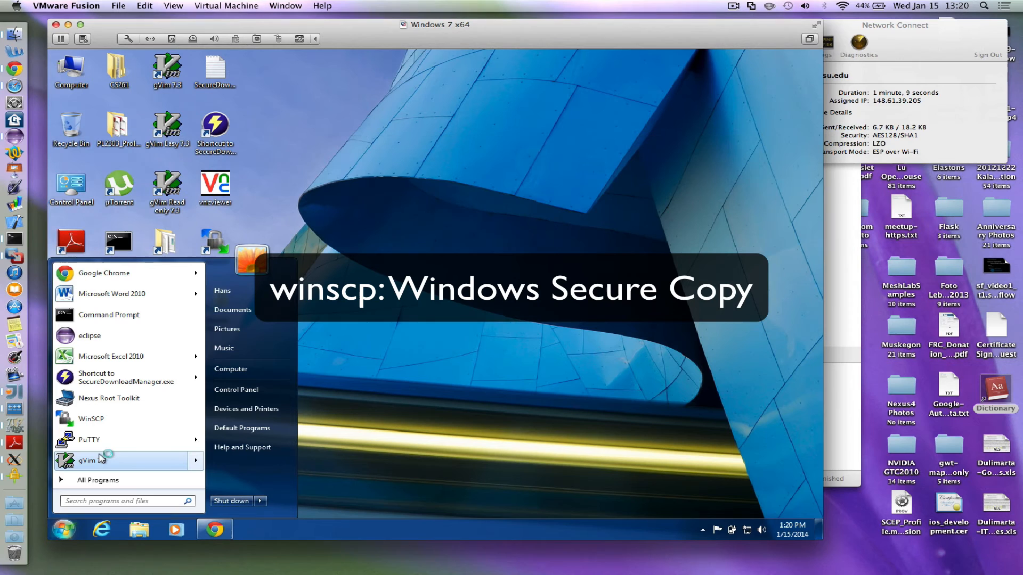
pyautogui.write('win')
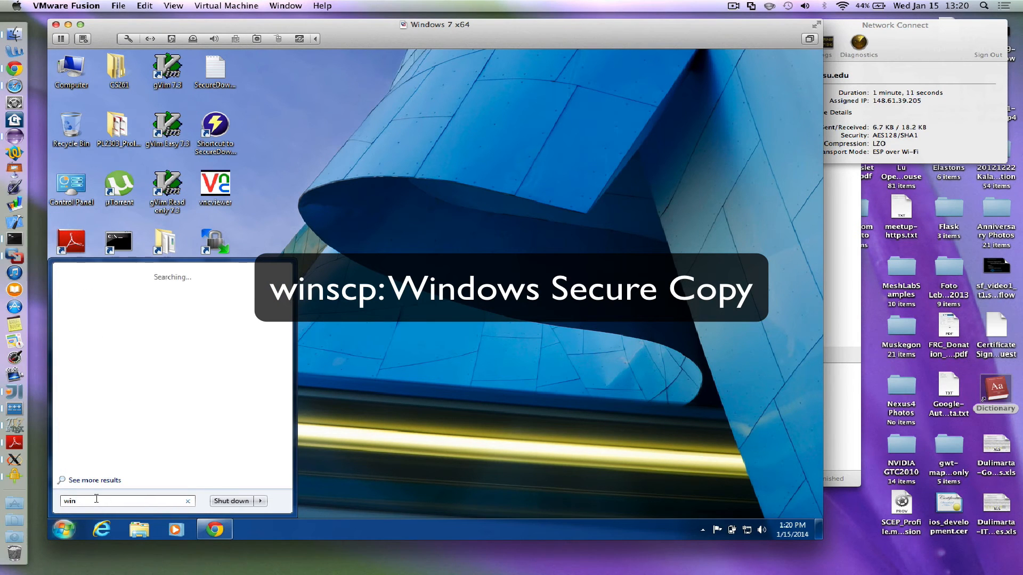
pyautogui.write('s')
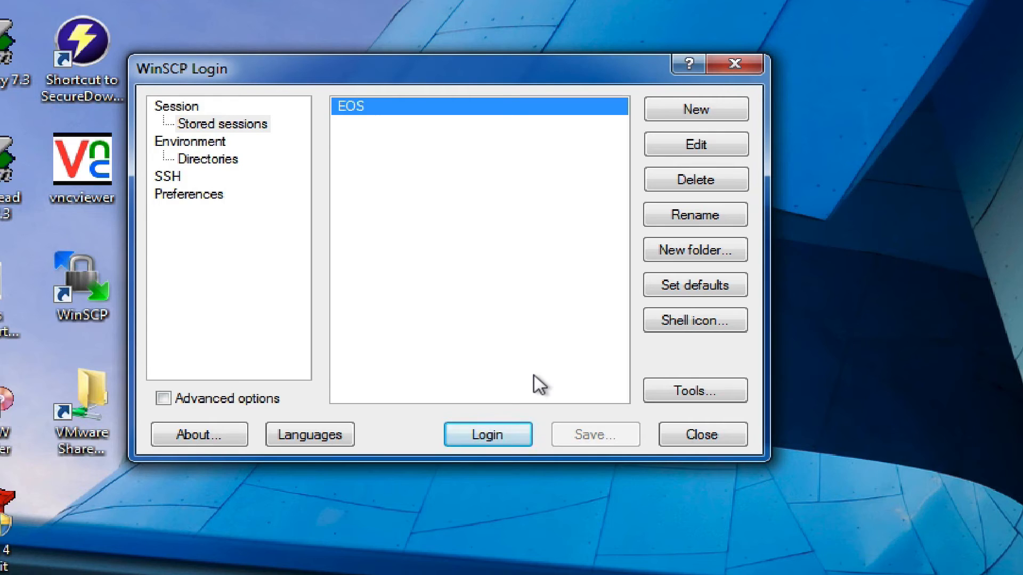
pyautogui.moveTo(372, 117)
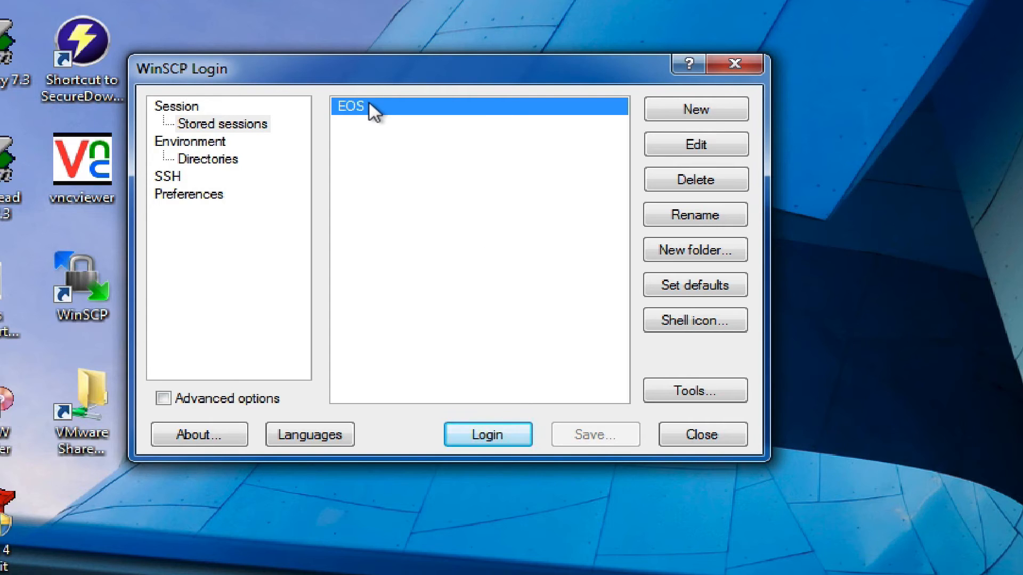
pyautogui.moveTo(482, 493)
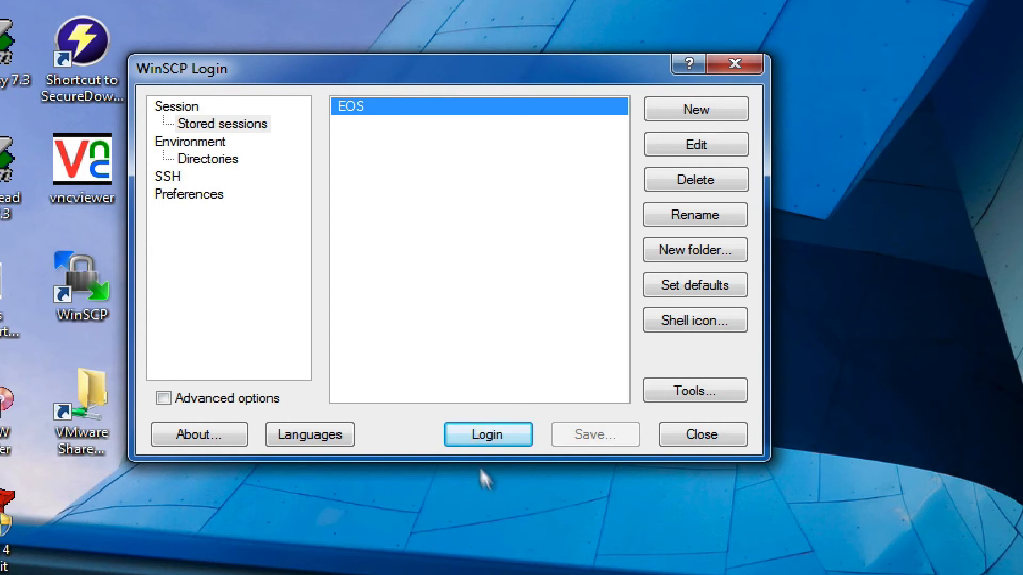
pyautogui.moveTo(462, 417)
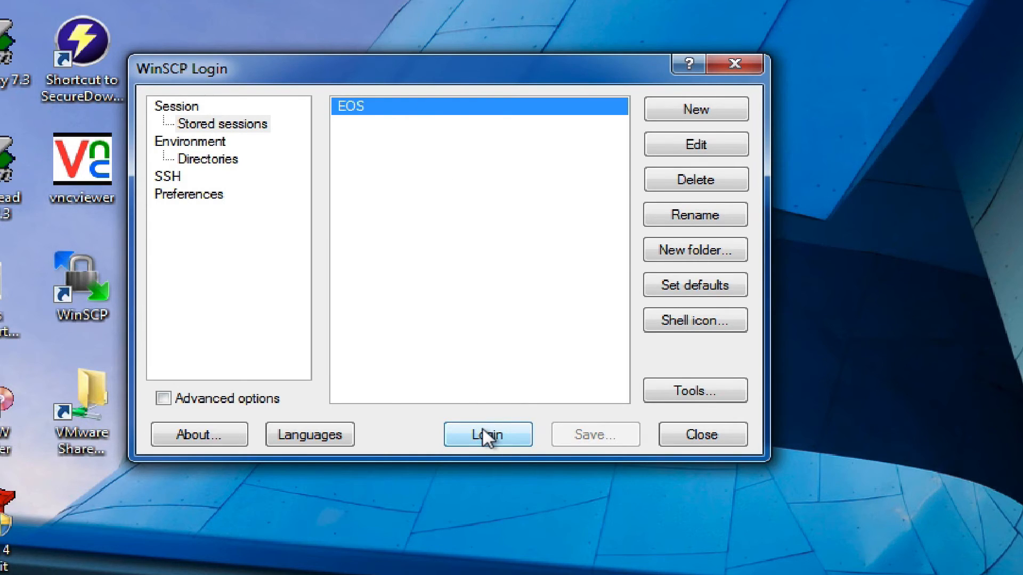
pyautogui.moveTo(461, 421)
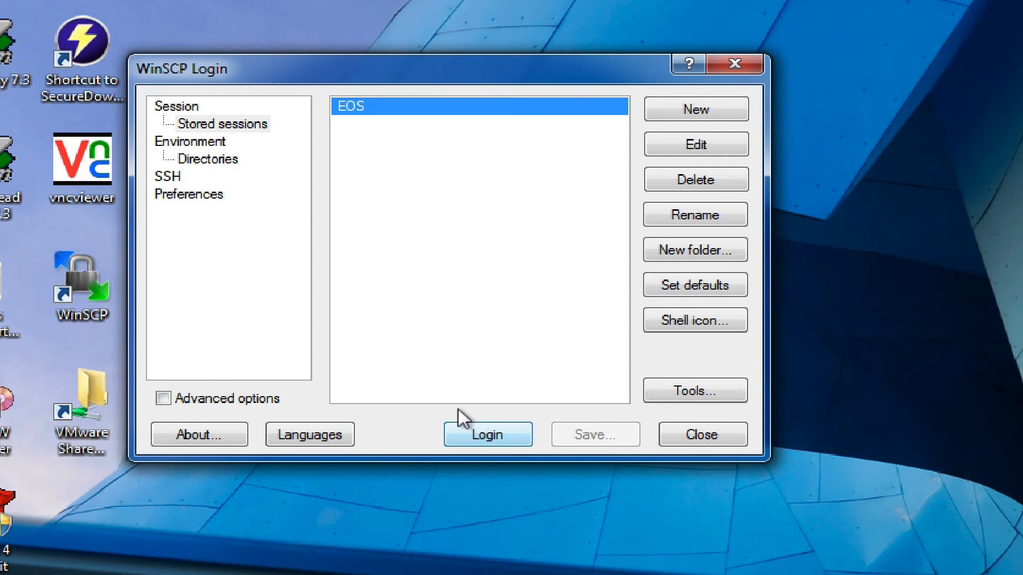
pyautogui.click(488, 434)
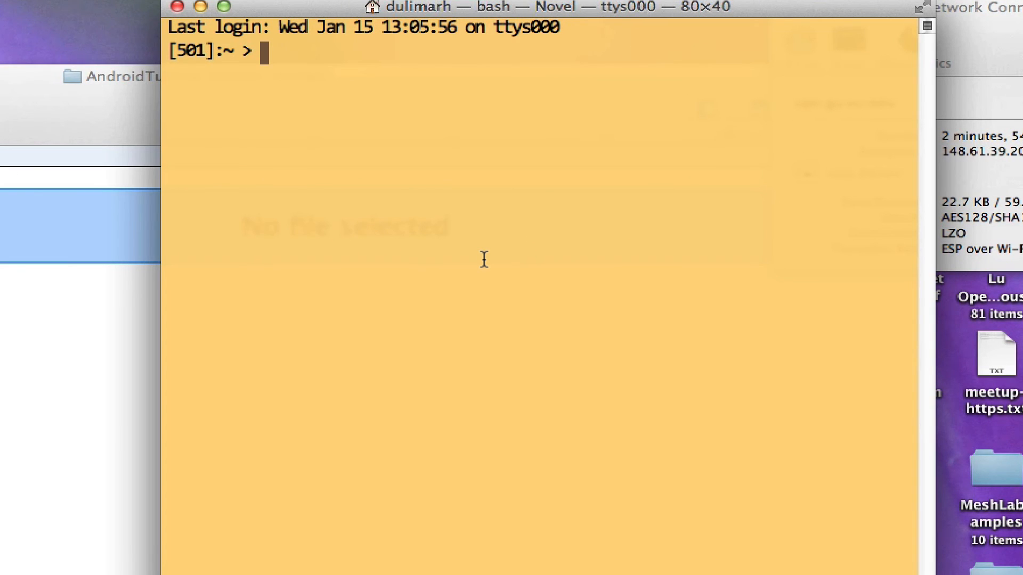
pyautogui.write('scp')
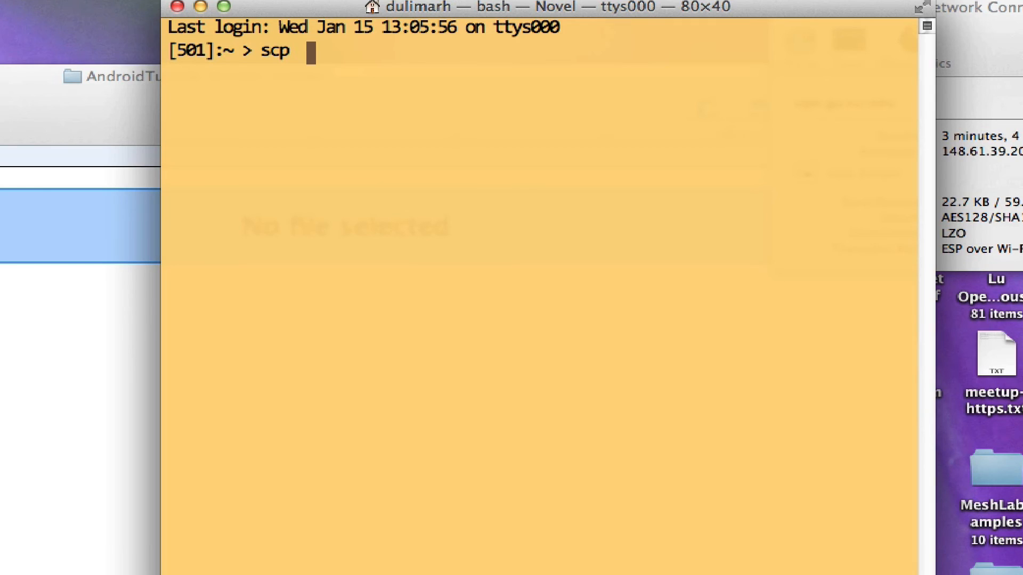
pyautogui.write('dudimarh')
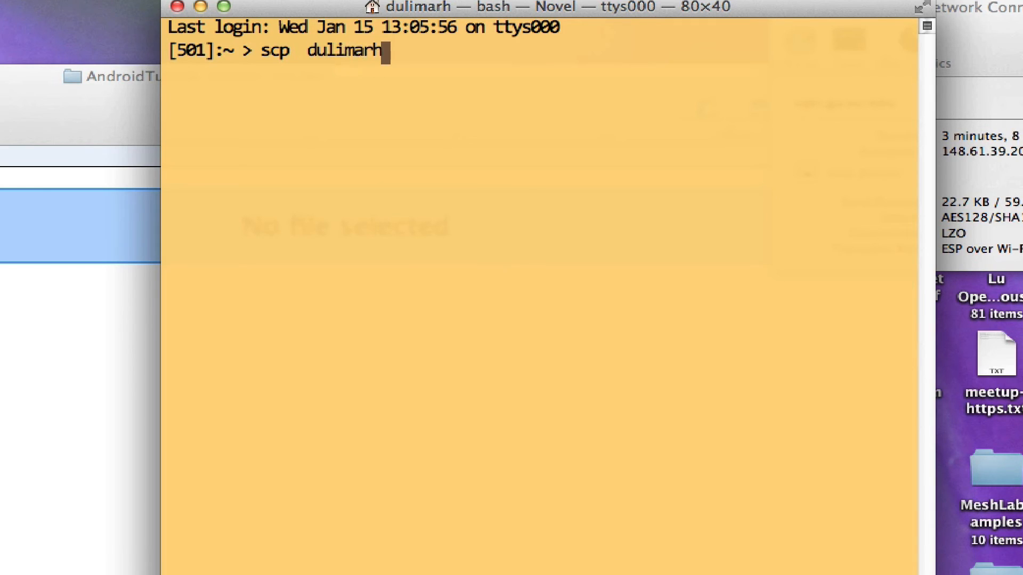
pyautogui.write('@eo')
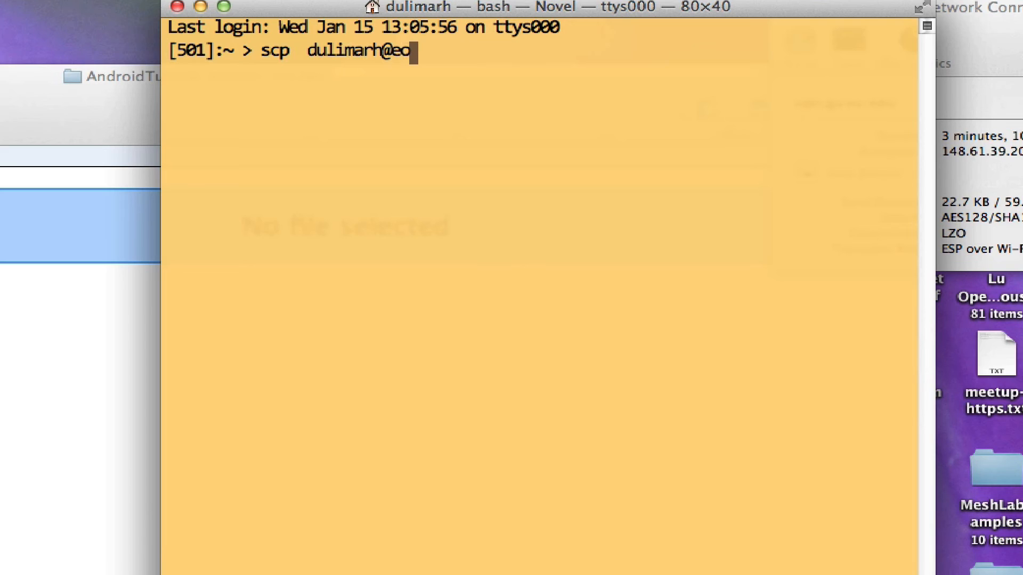
pyautogui.write('s10.')
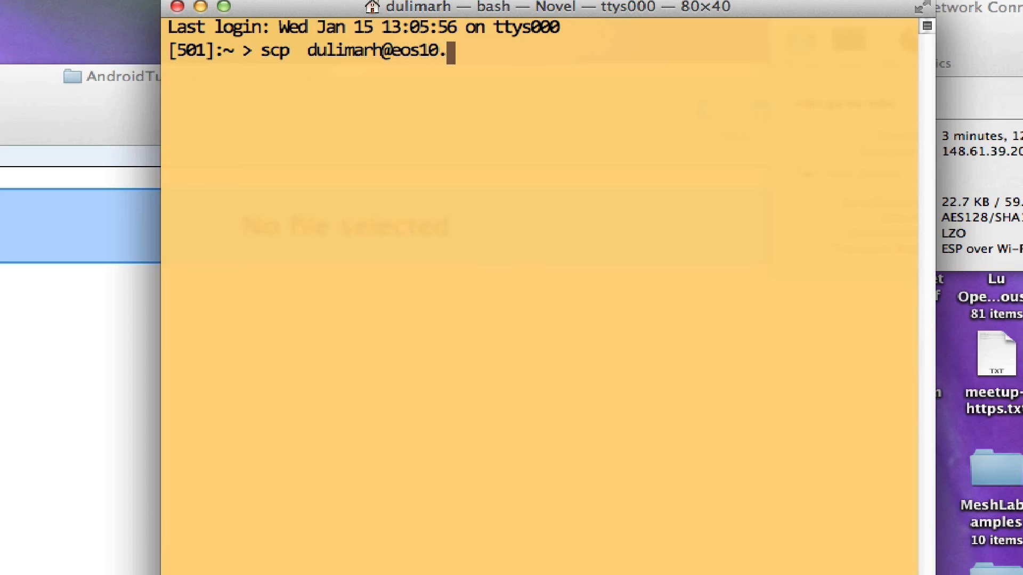
pyautogui.write('cis.g')
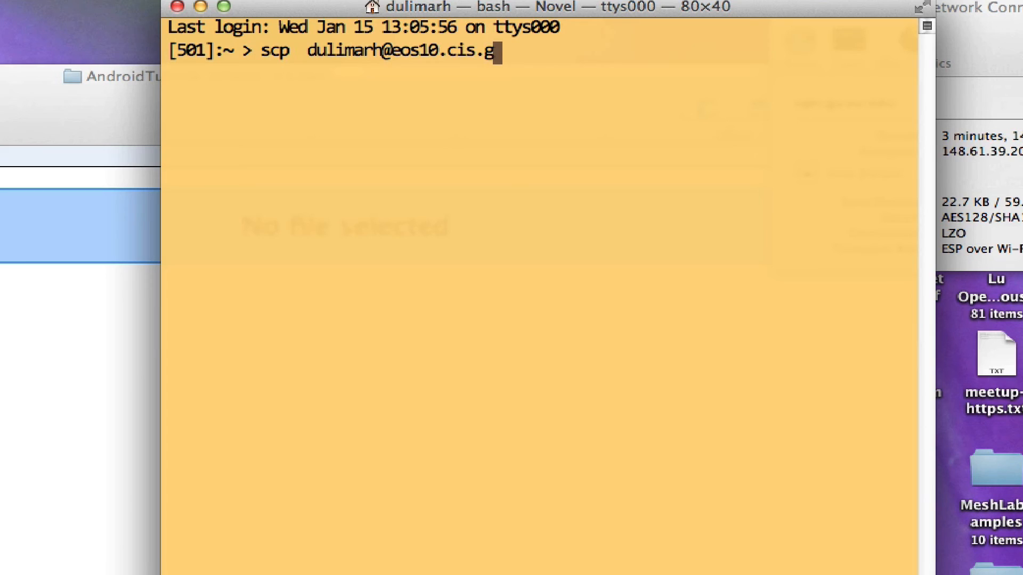
pyautogui.write('vsu.e')
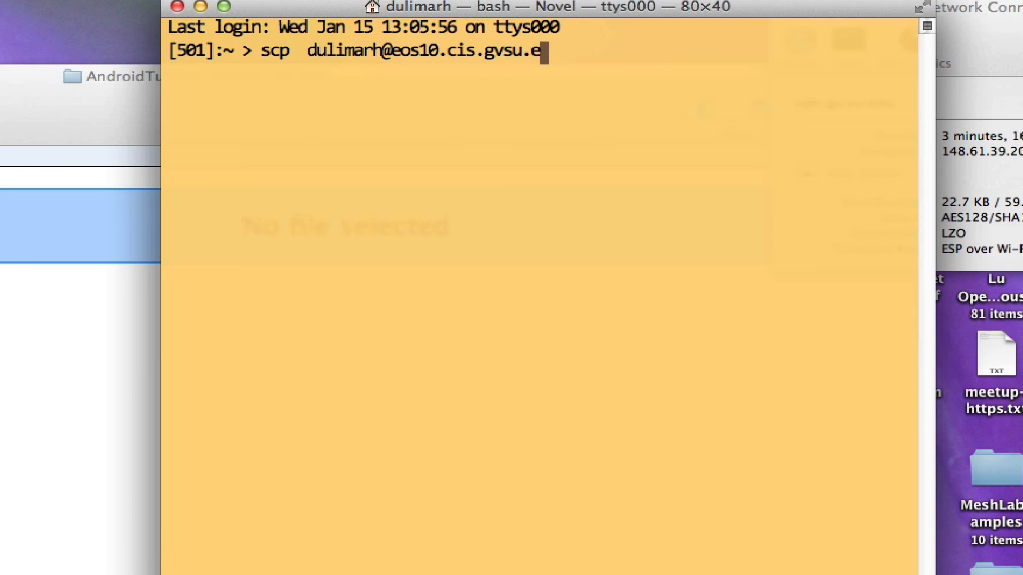
pyautogui.write('du:')
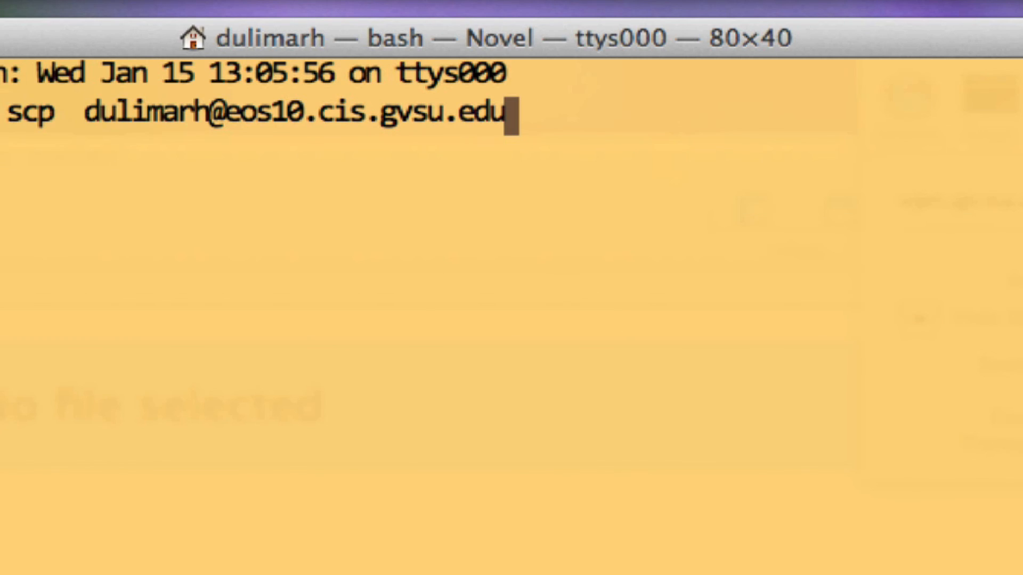
# Finish the scp command with remote file dulimart.jpg and local destination image.jpg.
pyautogui.write(':')
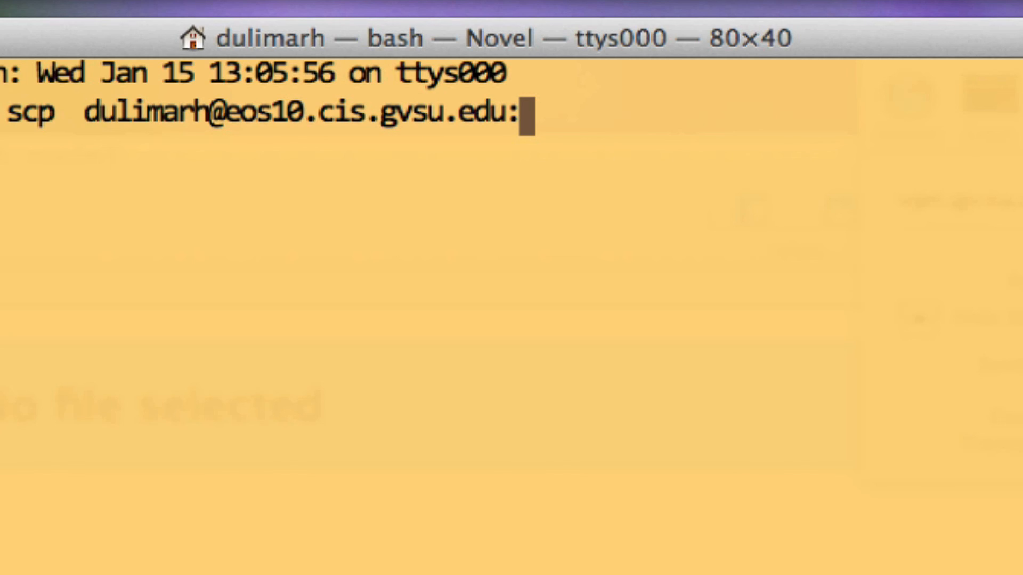
pyautogui.write('dulimart.jpg')
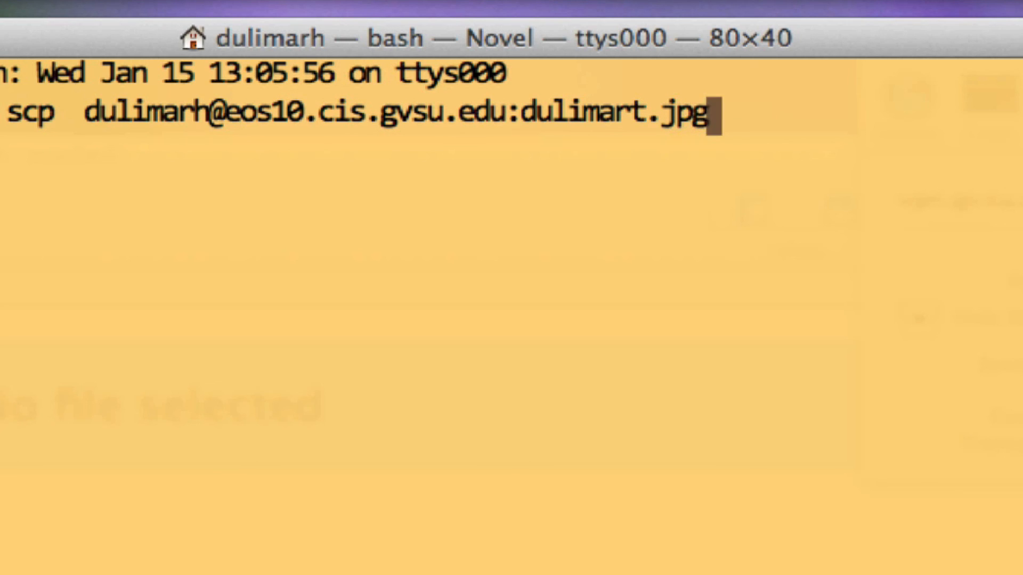
pyautogui.write('image.j')
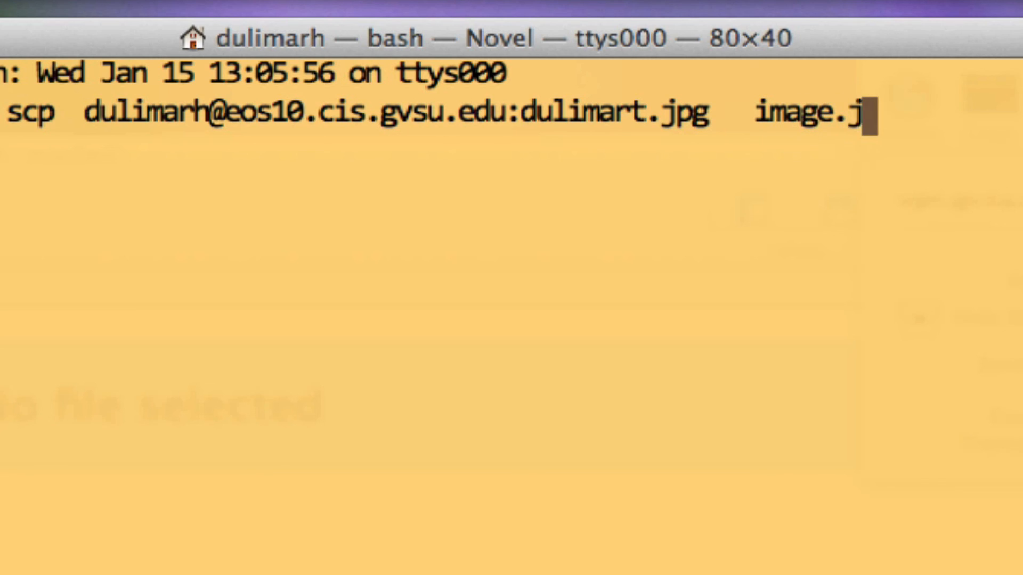
pyautogui.write('pg')
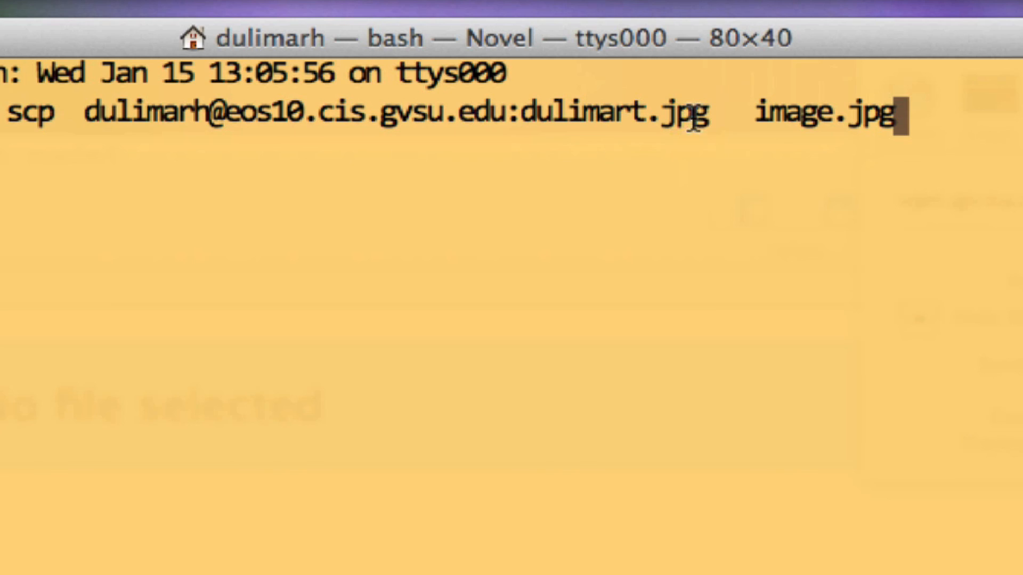
pyautogui.moveTo(829, 123)
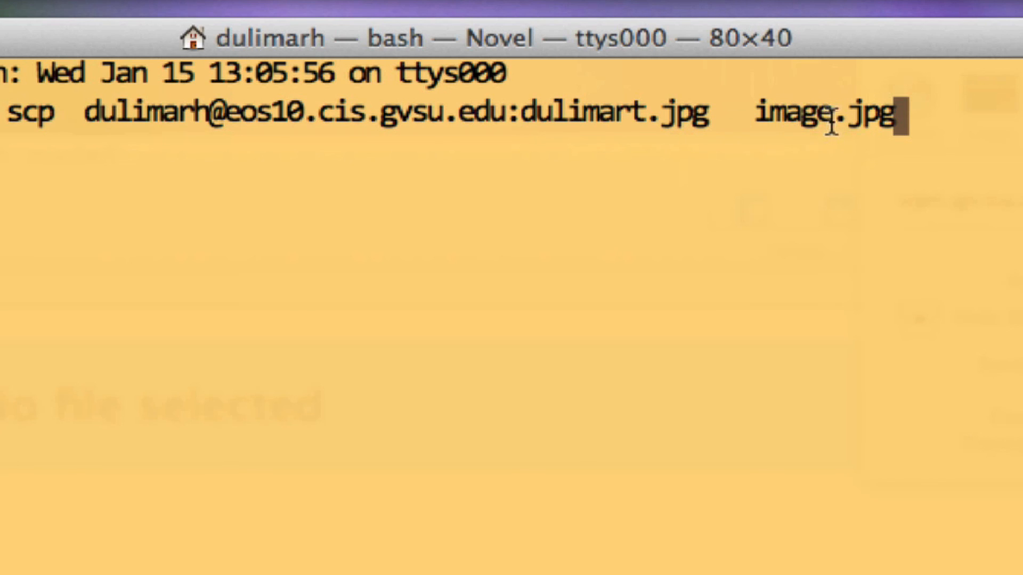